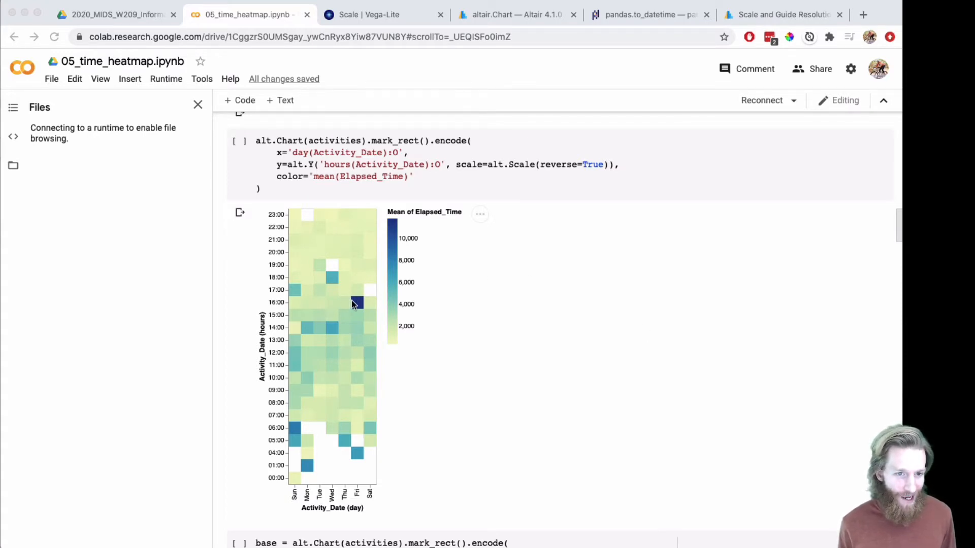
pyautogui.moveTo(461, 348)
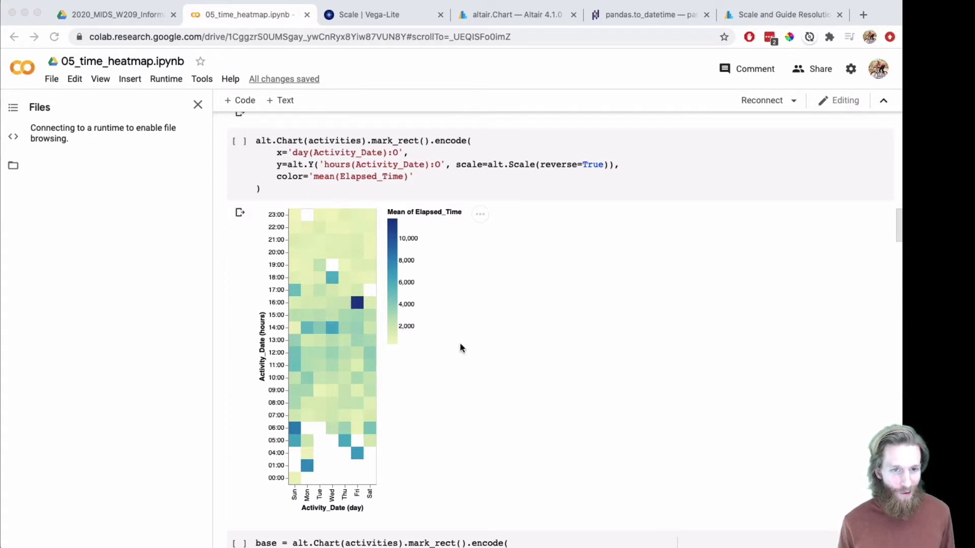
# Scroll down to the cell with three concatenated count, sum and mean heatmaps sharing a colour scale.
pyautogui.scroll(-3)
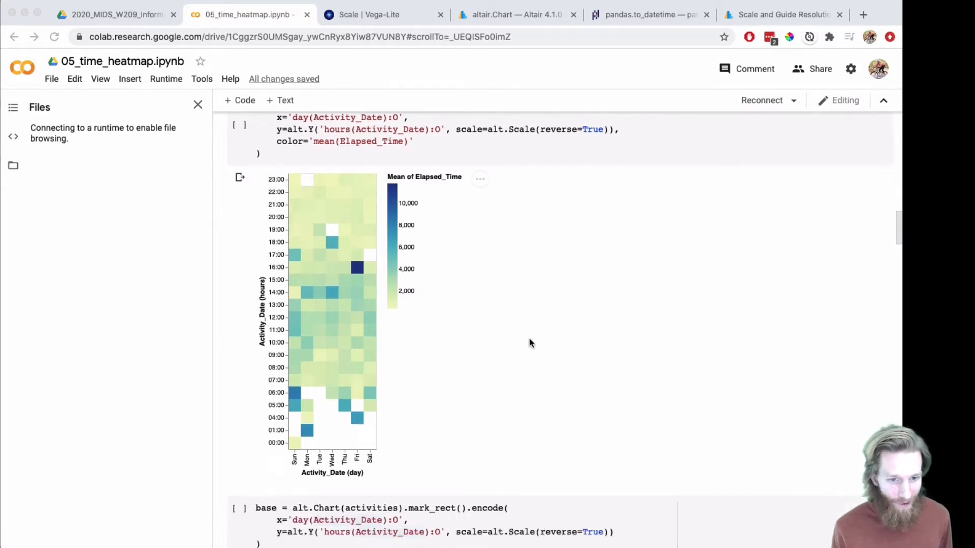
pyautogui.scroll(-3)
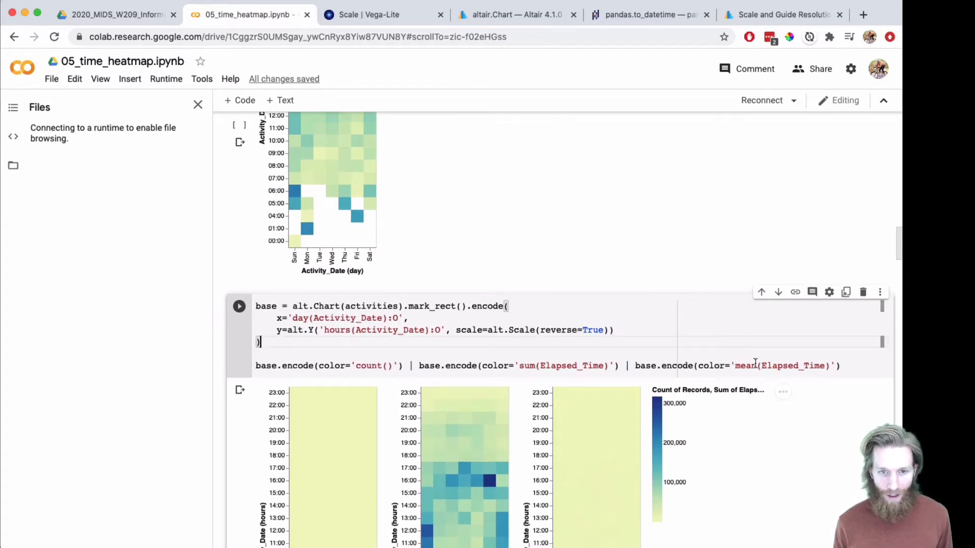
# Scroll to the alt.concat cell of count, sum, mean and median heatmaps with independent colour scales.
pyautogui.scroll(-3)
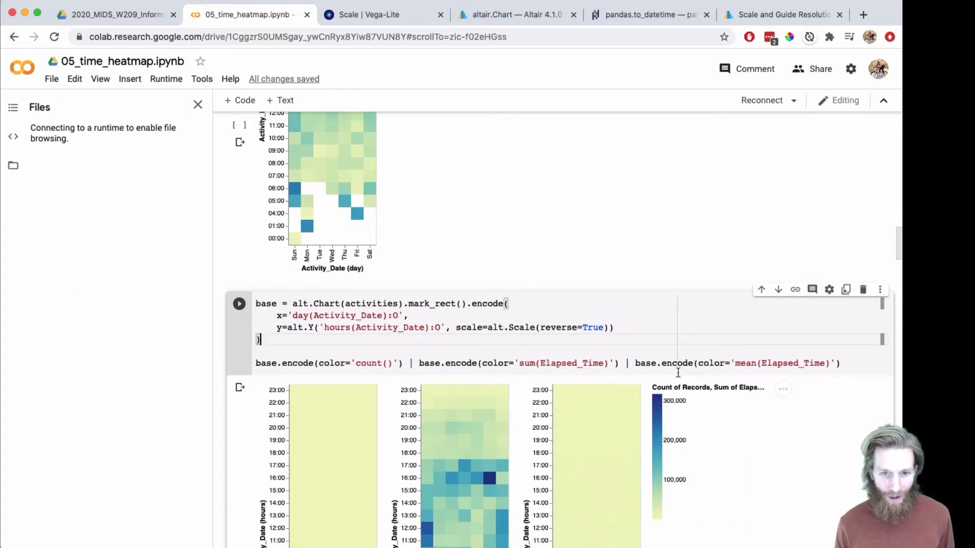
pyautogui.scroll(-3)
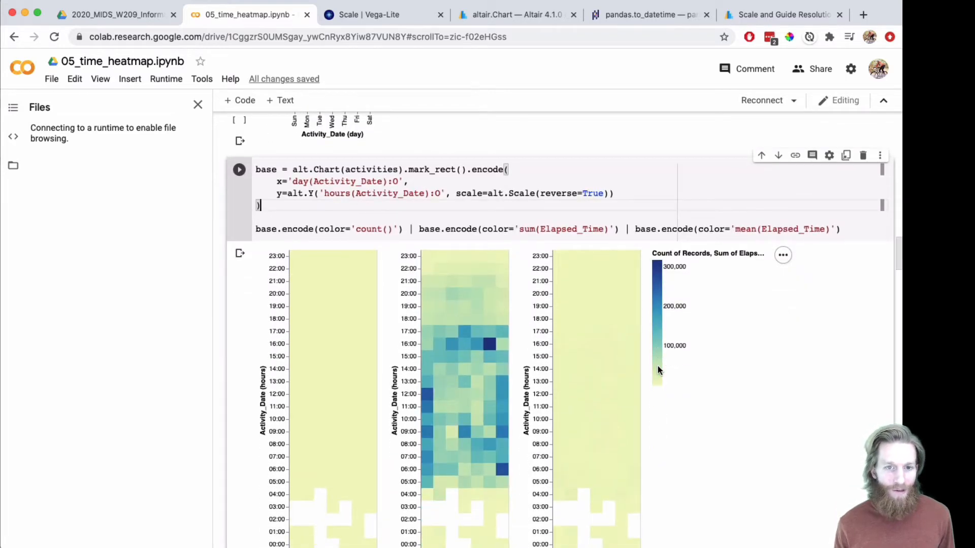
pyautogui.scroll(-3)
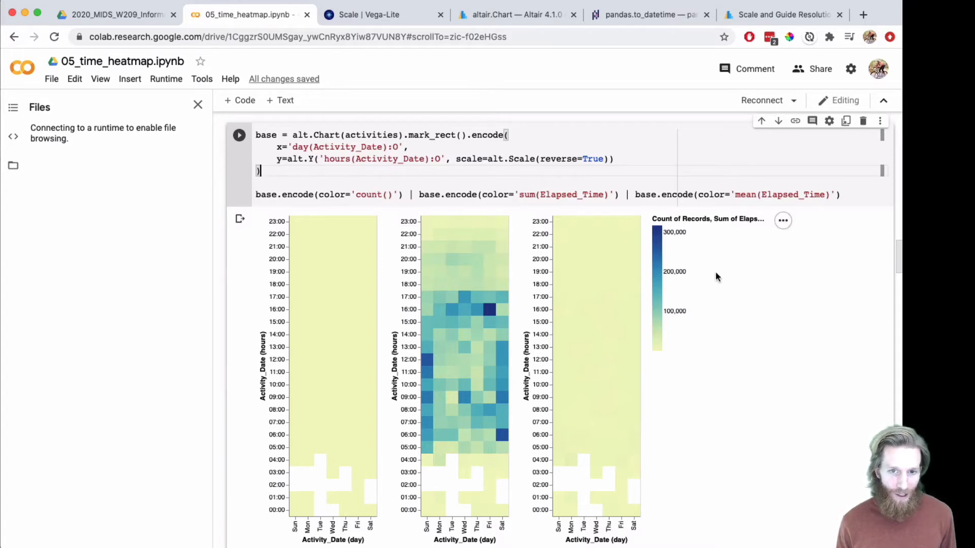
pyautogui.moveTo(665, 230)
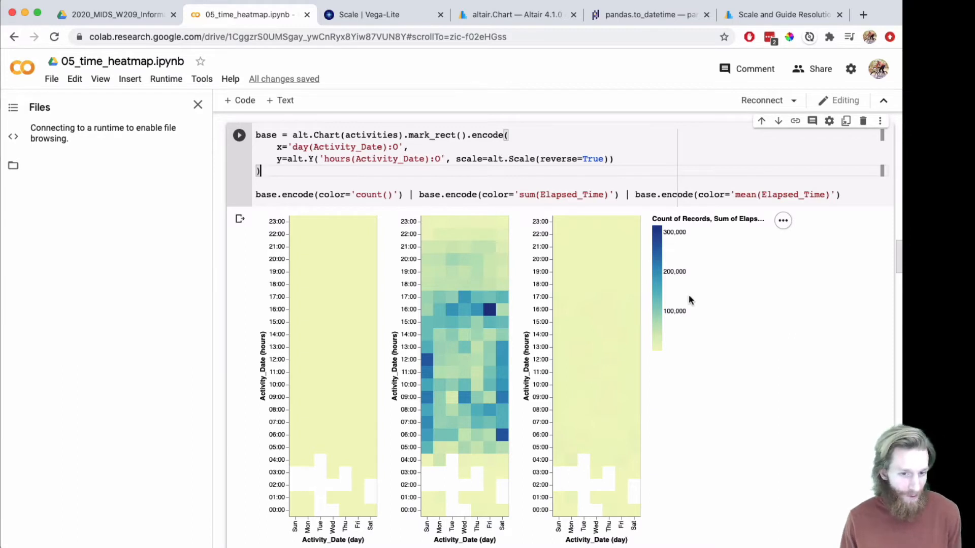
pyautogui.moveTo(660, 292)
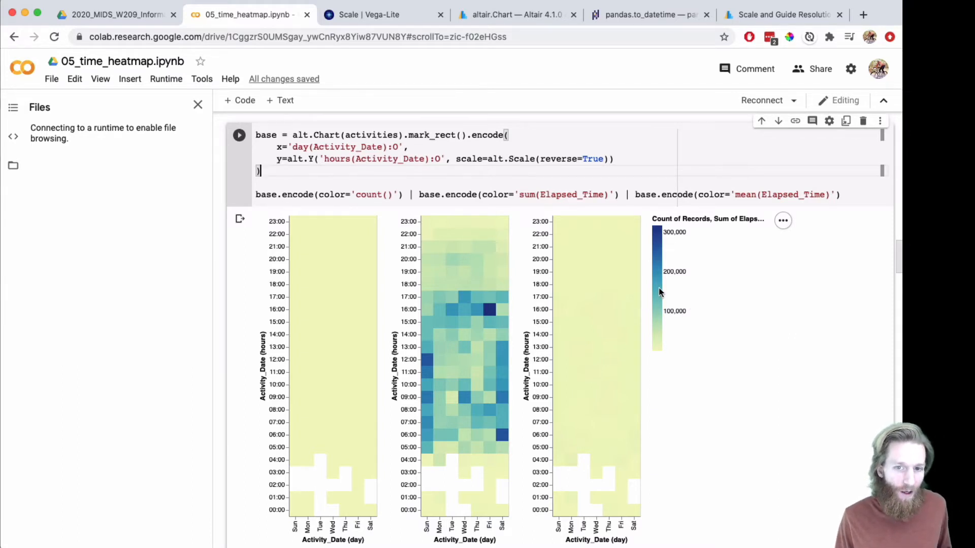
pyautogui.moveTo(441, 427)
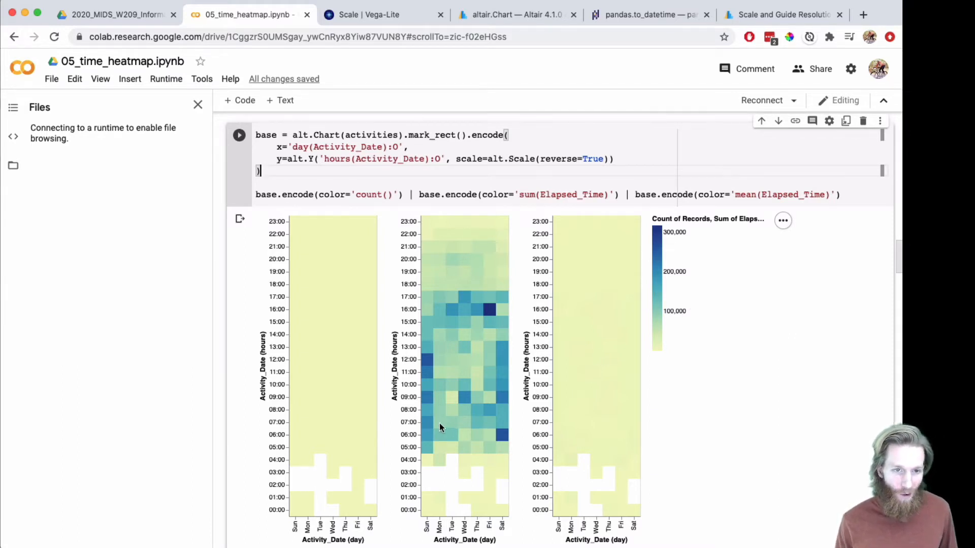
pyautogui.moveTo(445, 420)
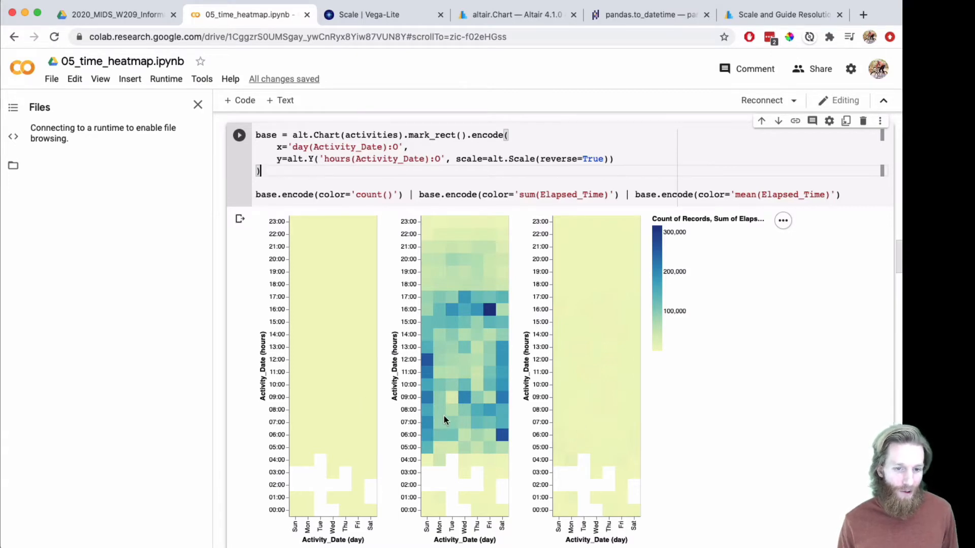
pyautogui.scroll(-3)
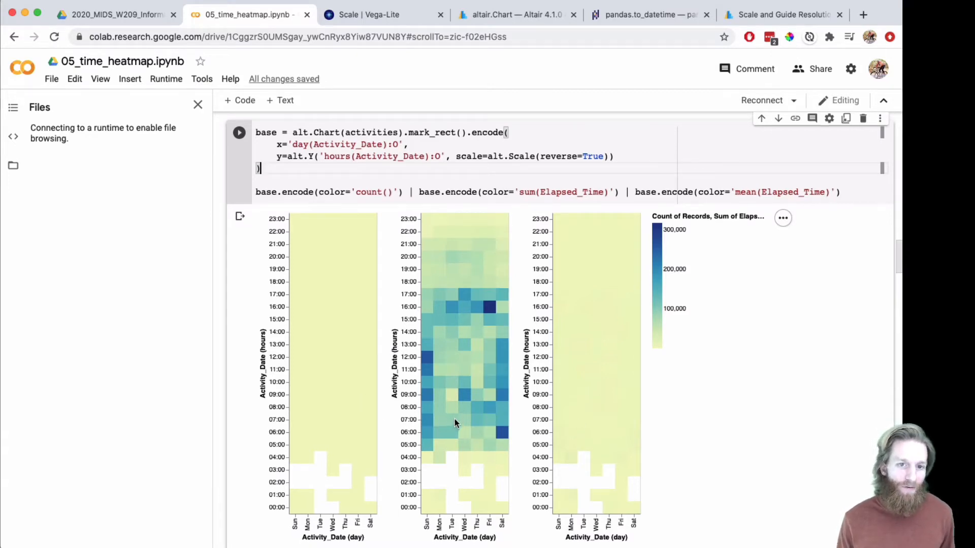
pyautogui.scroll(-3)
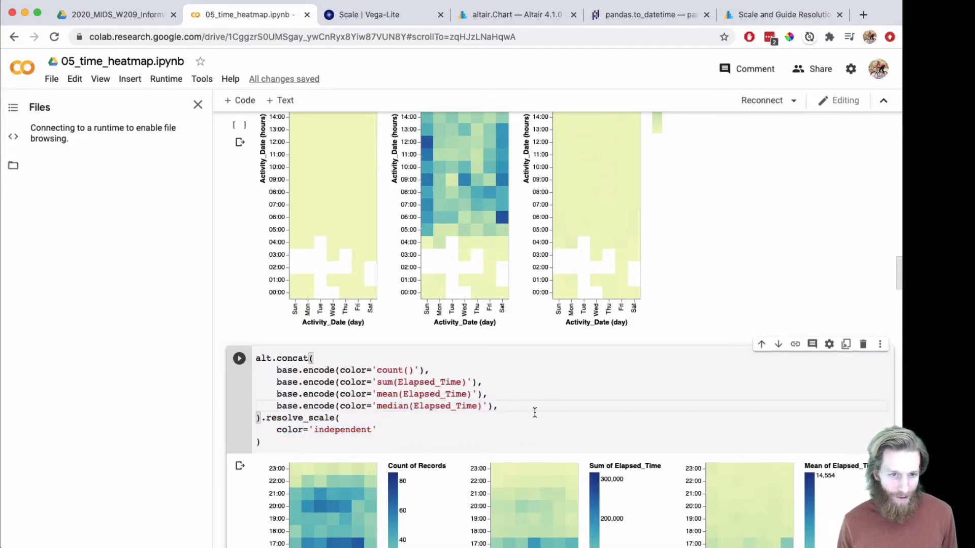
pyautogui.scroll(-3)
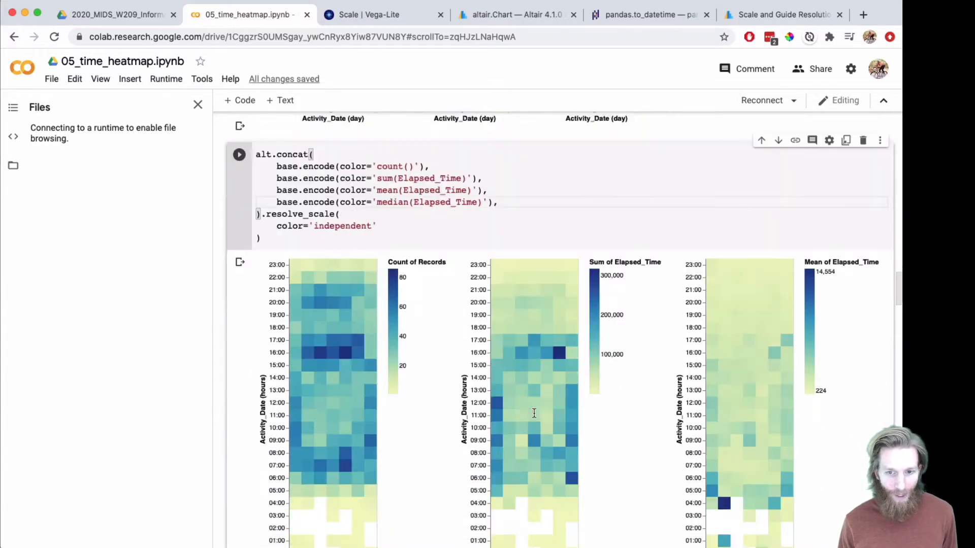
pyautogui.scroll(-3)
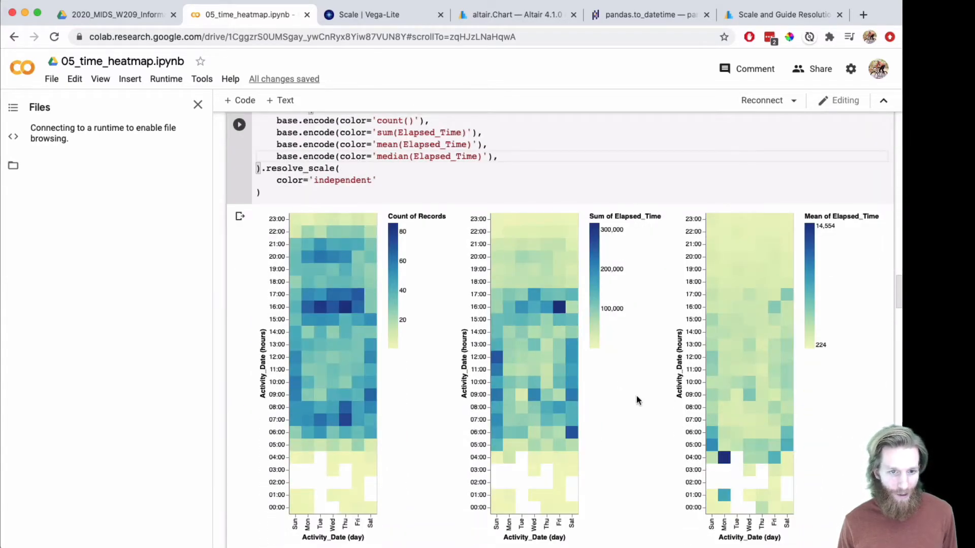
pyautogui.moveTo(348, 243)
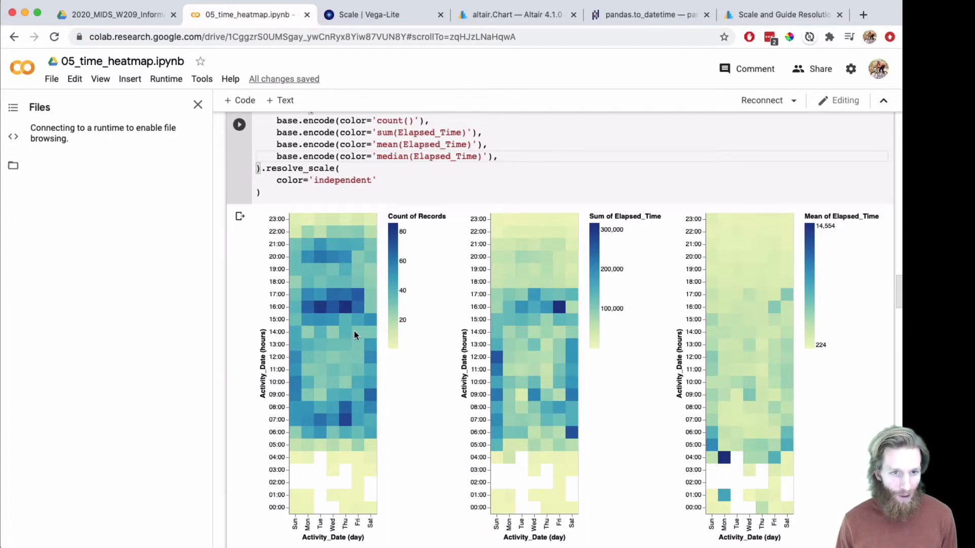
pyautogui.moveTo(300, 450)
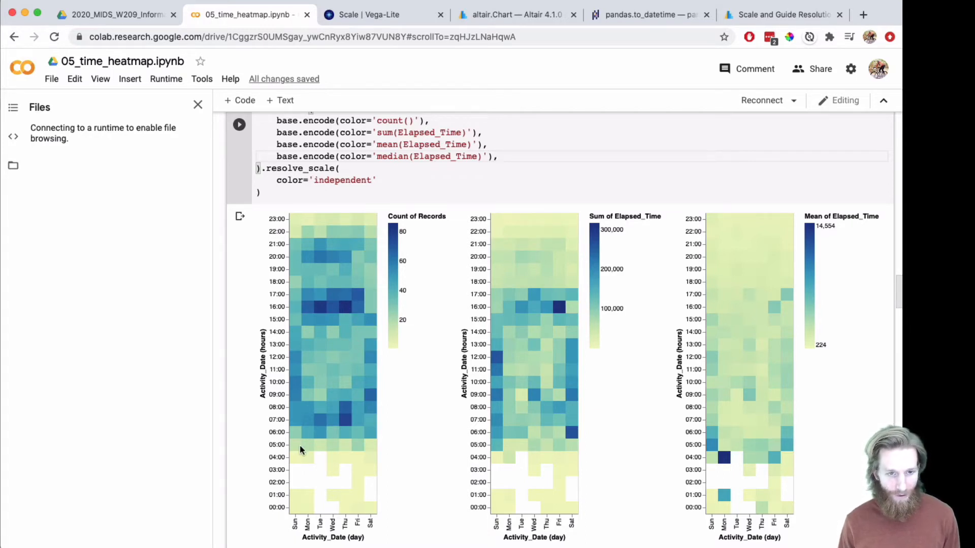
pyautogui.moveTo(359, 536)
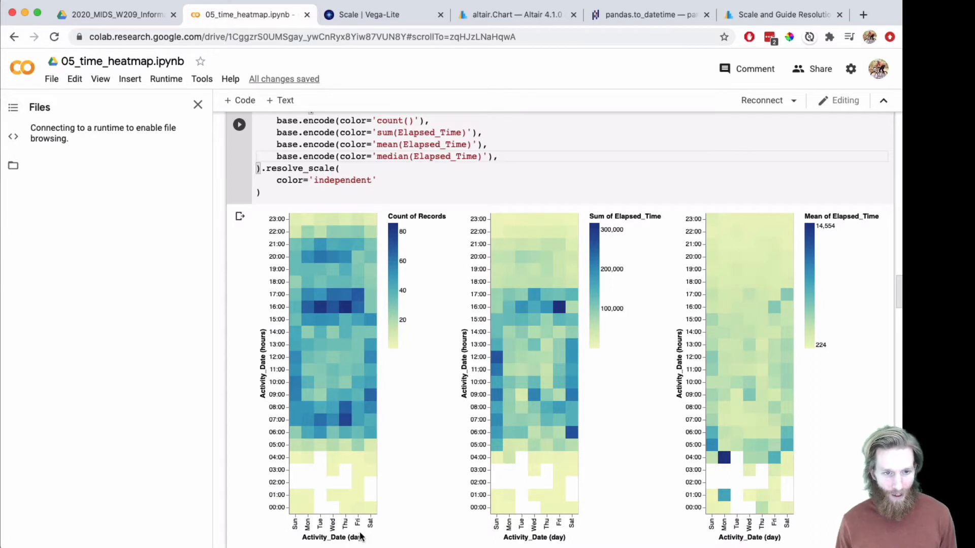
pyautogui.scroll(-3)
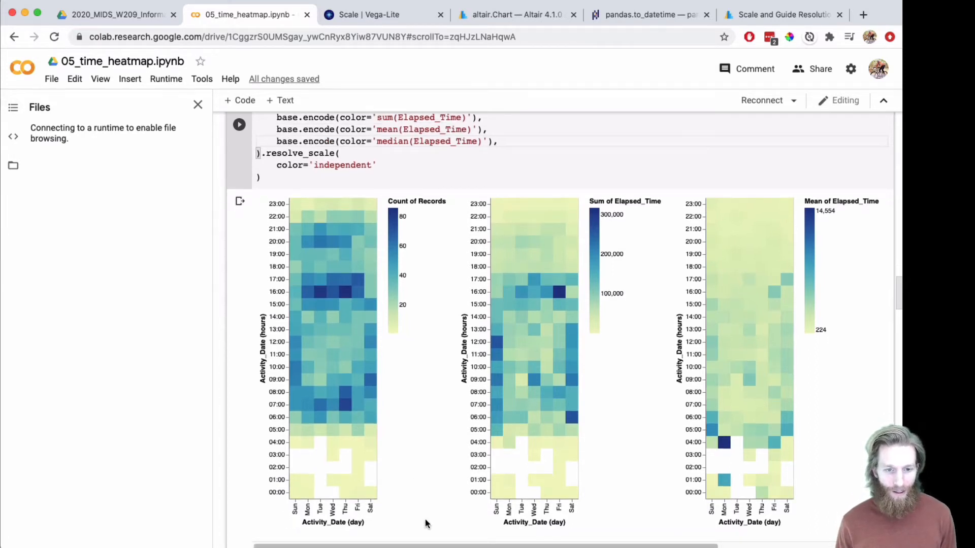
pyautogui.hscroll(3)
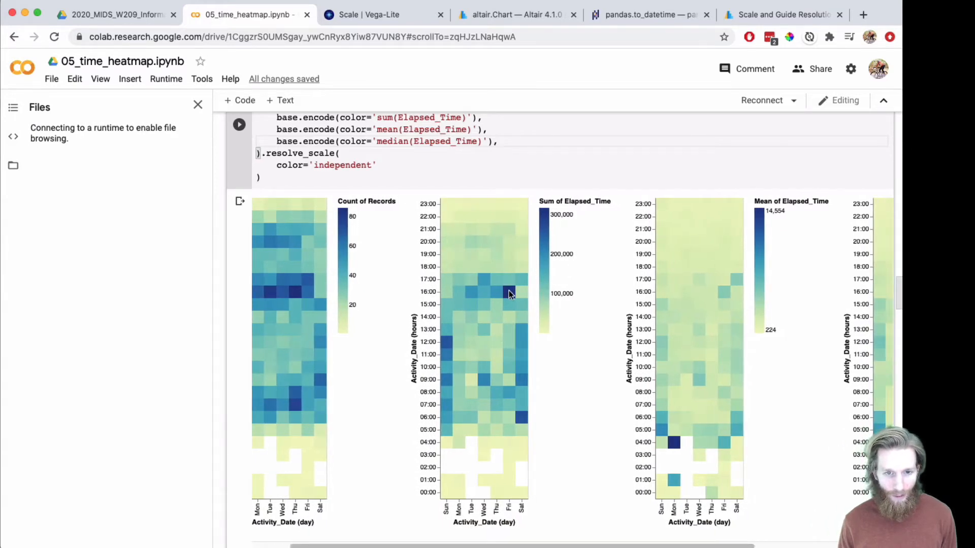
pyautogui.moveTo(723, 388)
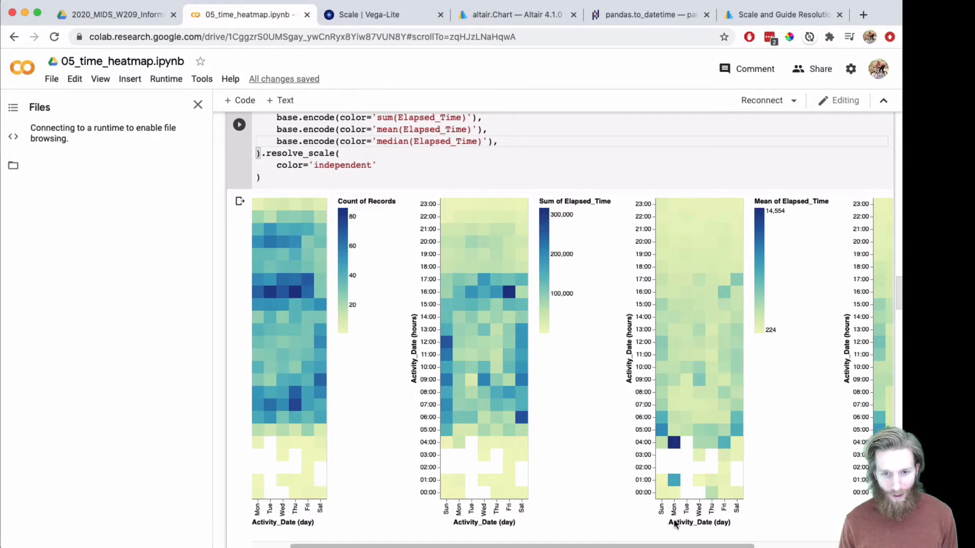
pyautogui.hscroll(3)
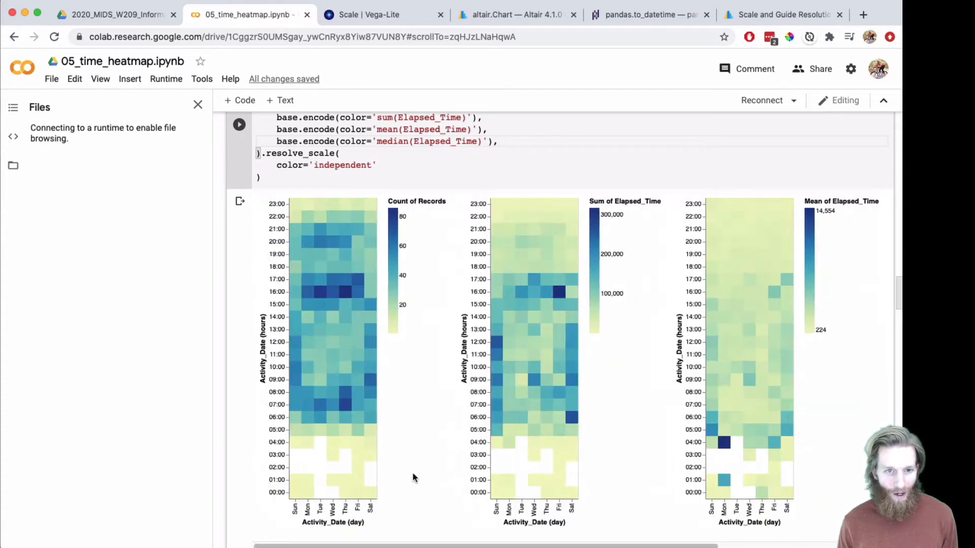
pyautogui.scroll(-3)
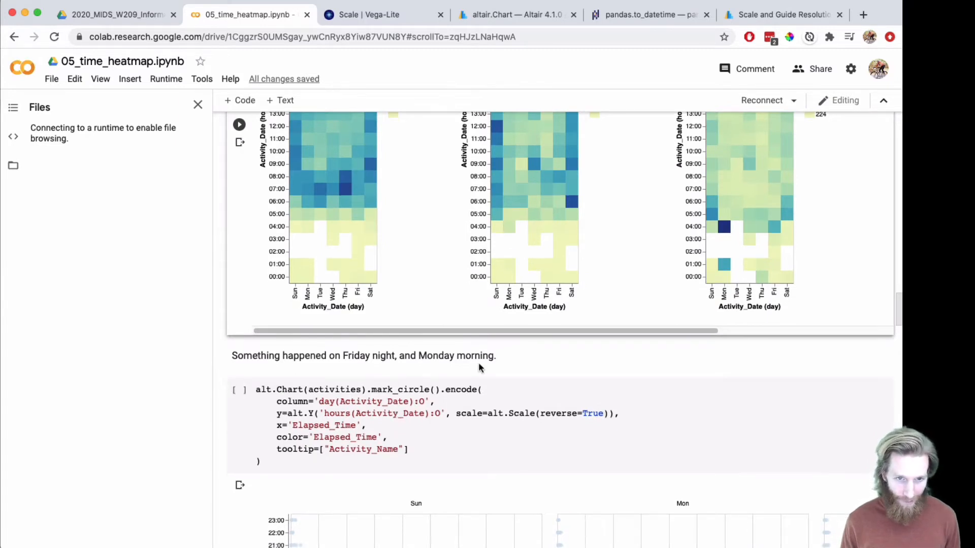
# Highlight 'activities' in the mark_circle scatter code, then move to the notebook's imports and CSV loading.
pyautogui.scroll(-3)
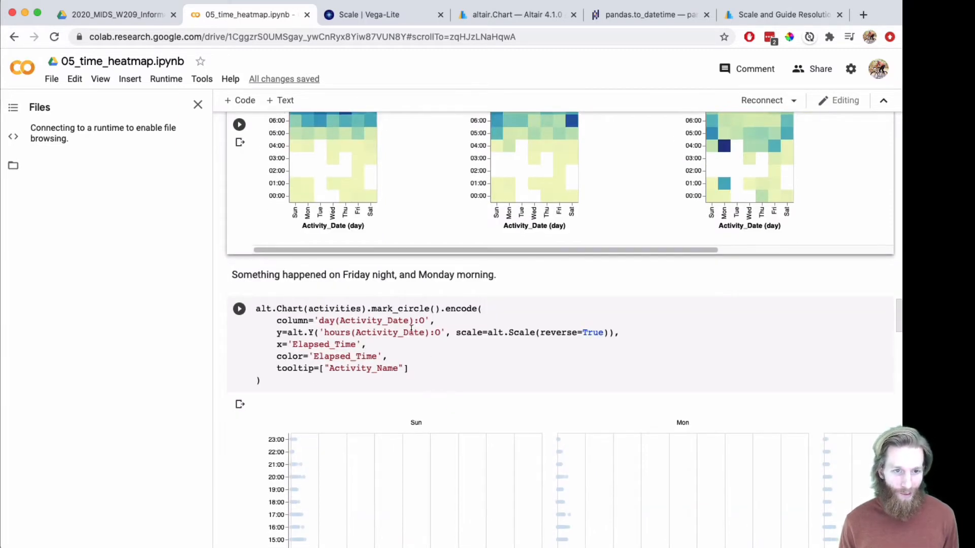
pyautogui.moveTo(371, 303)
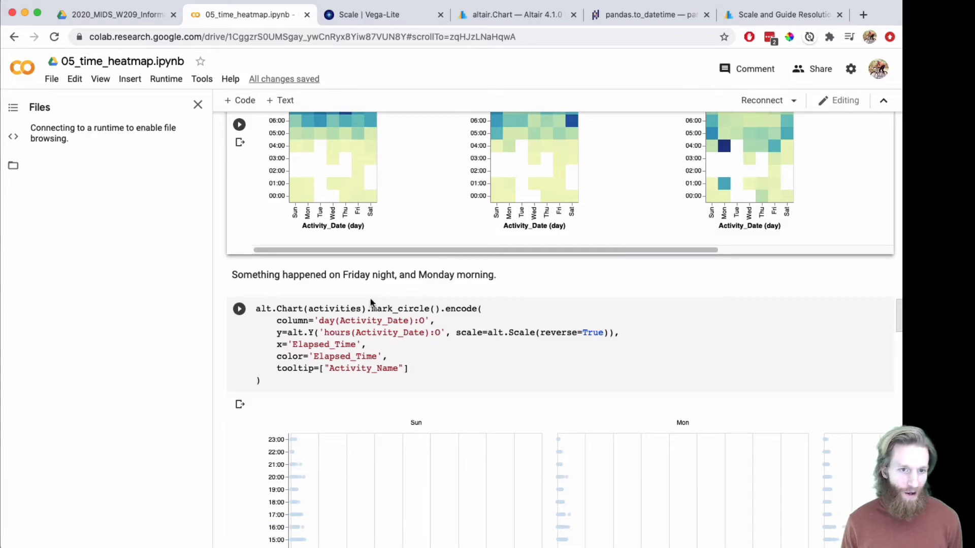
pyautogui.doubleClick(332, 308)
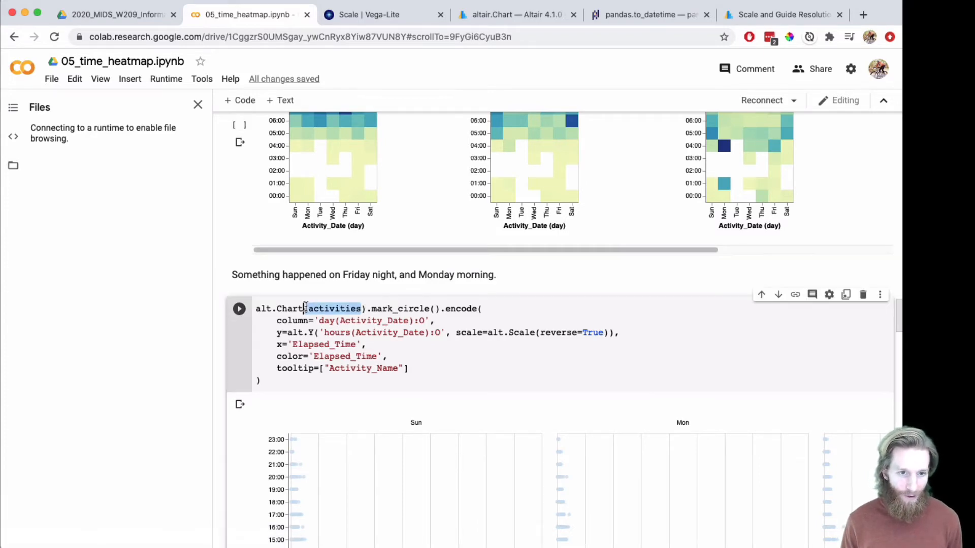
pyautogui.scroll(-3)
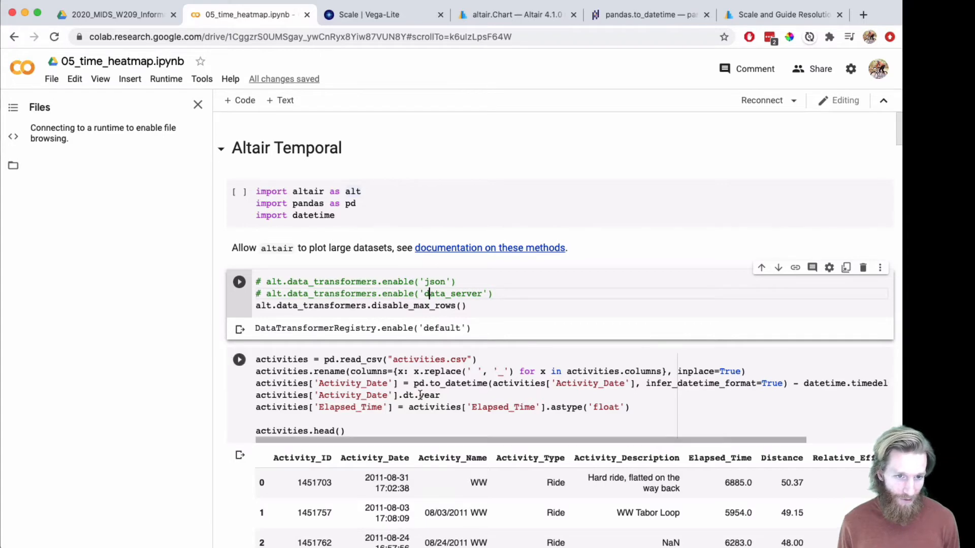
pyautogui.scroll(-3)
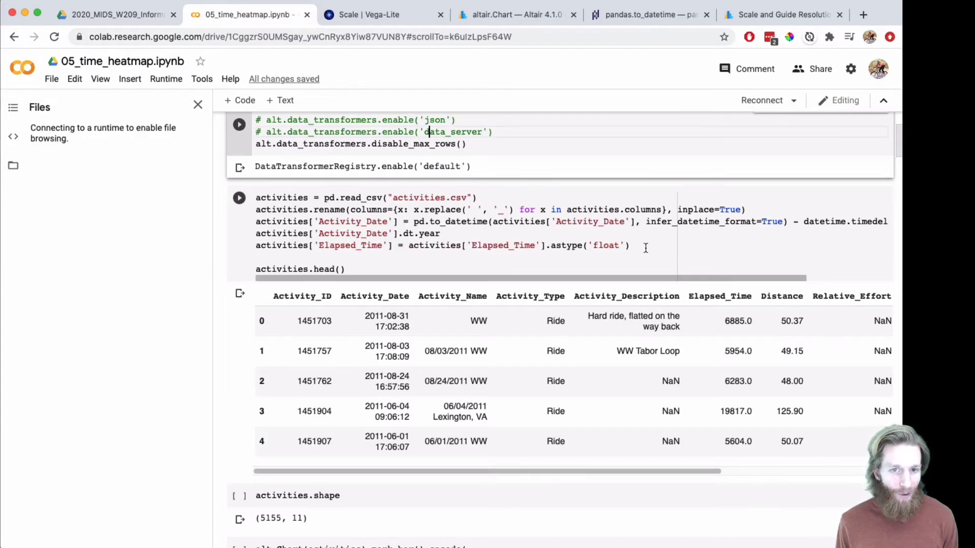
pyautogui.click(407, 233)
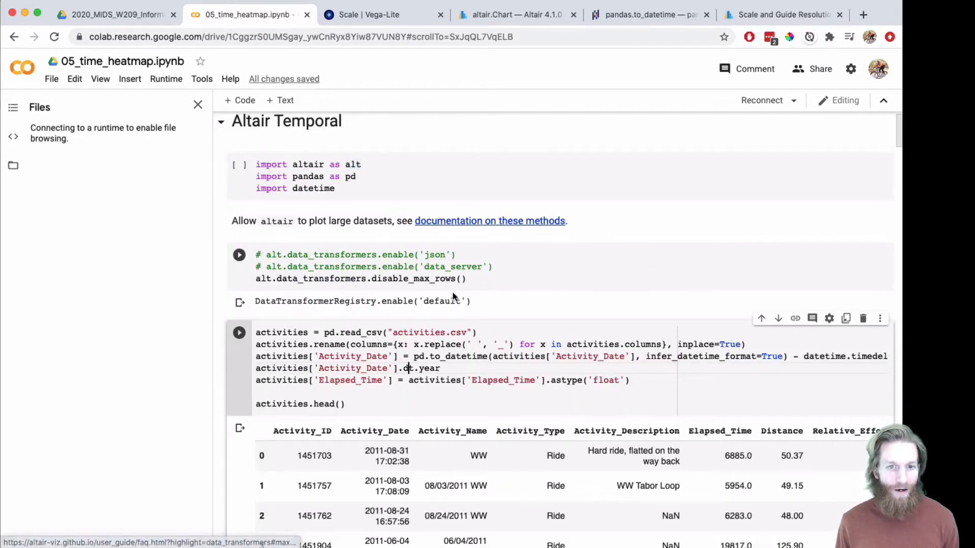
pyautogui.moveTo(484, 301)
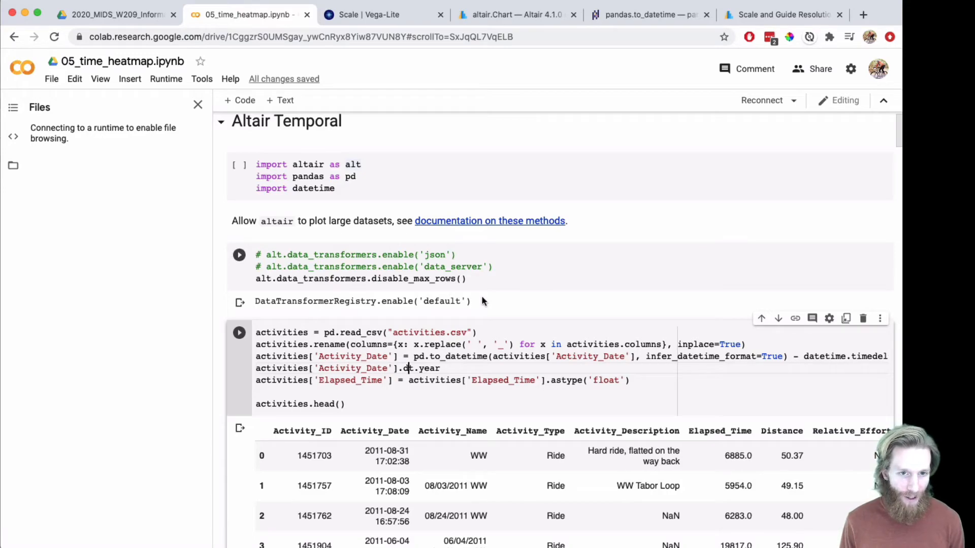
pyautogui.scroll(-3)
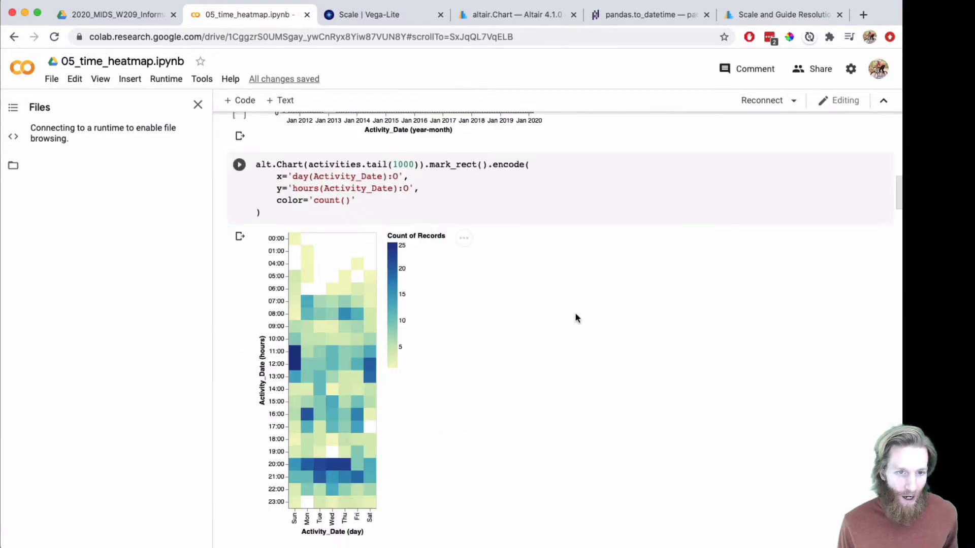
pyautogui.scroll(-3)
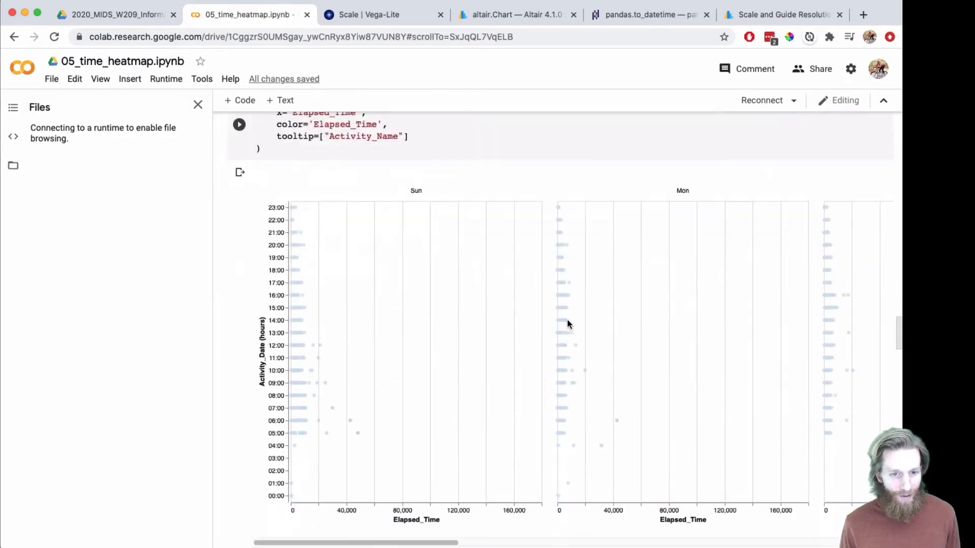
pyautogui.moveTo(421, 264)
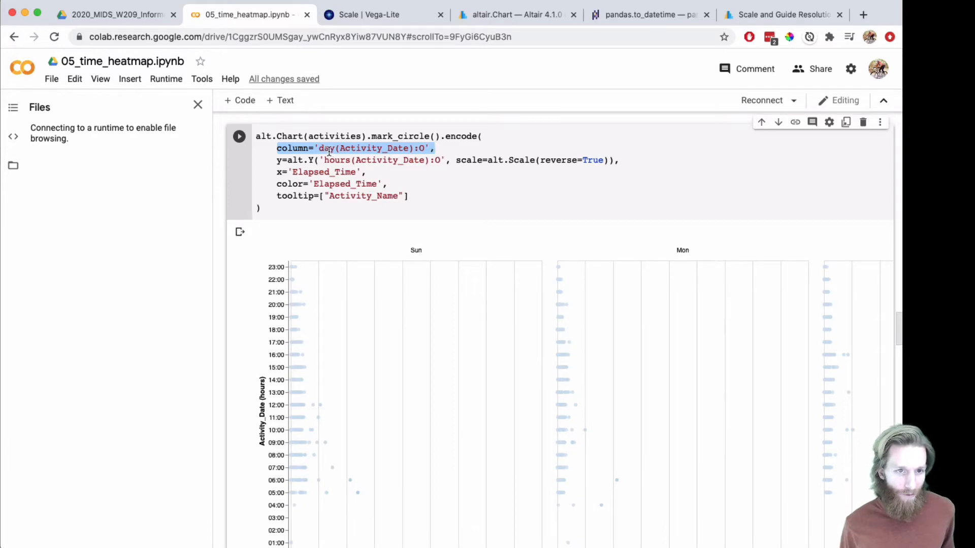
pyautogui.click(314, 159)
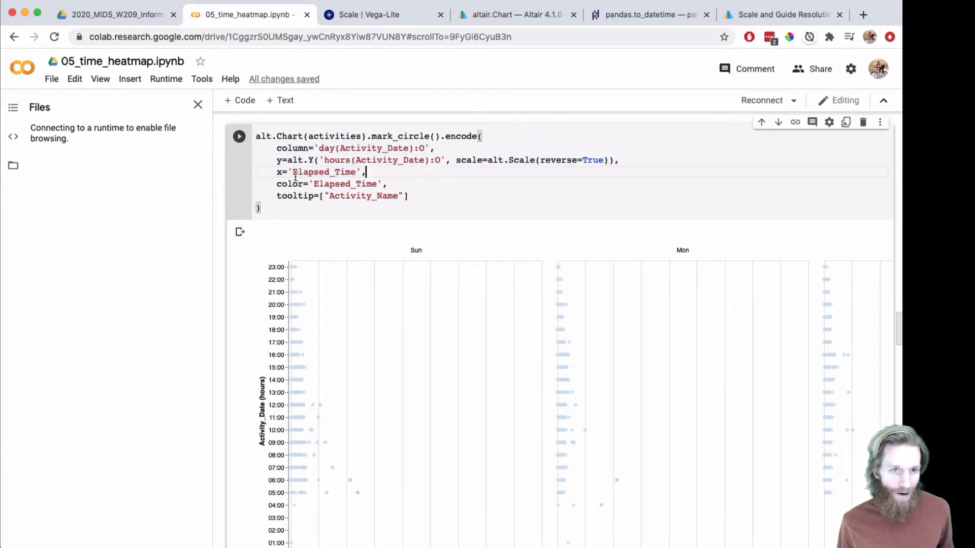
pyautogui.moveTo(365, 498)
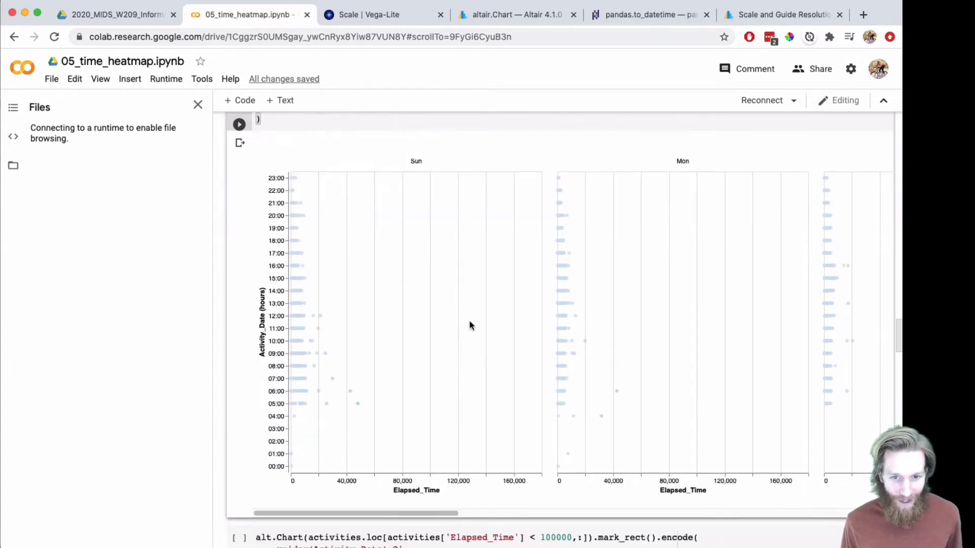
pyautogui.moveTo(654, 395)
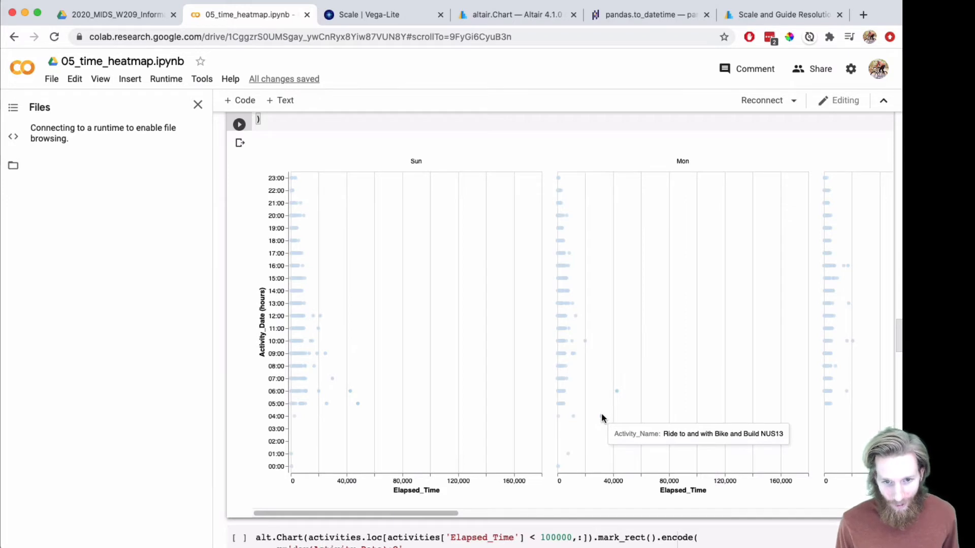
pyautogui.moveTo(579, 416)
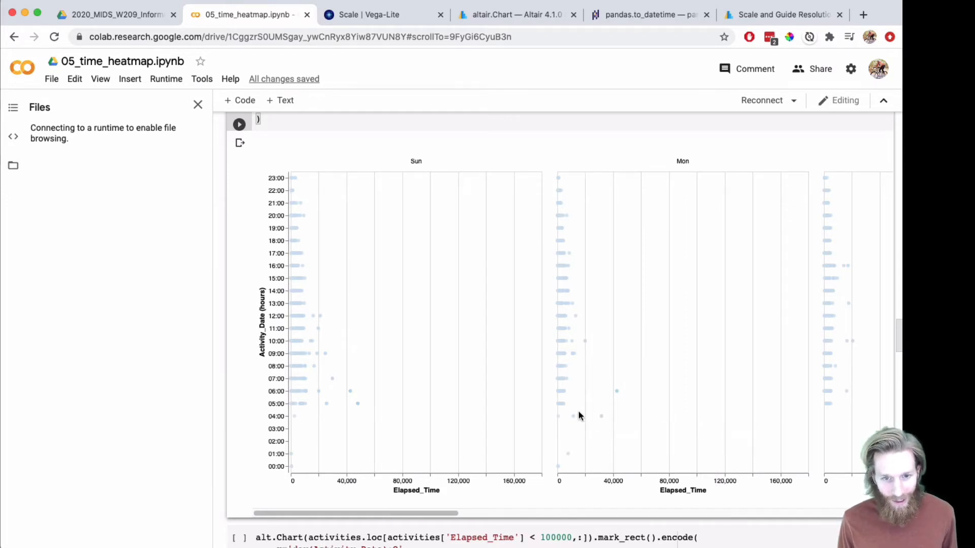
pyautogui.moveTo(559, 416)
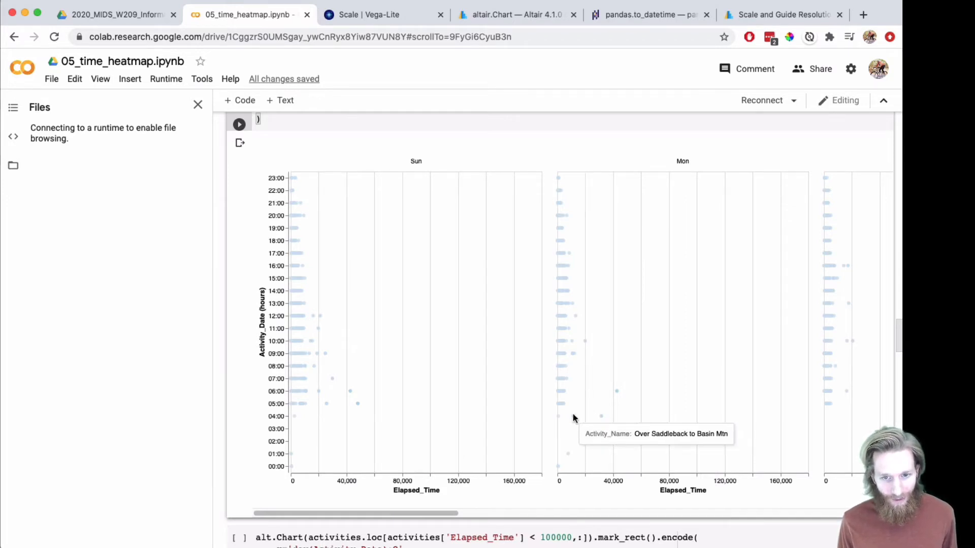
pyautogui.moveTo(561, 418)
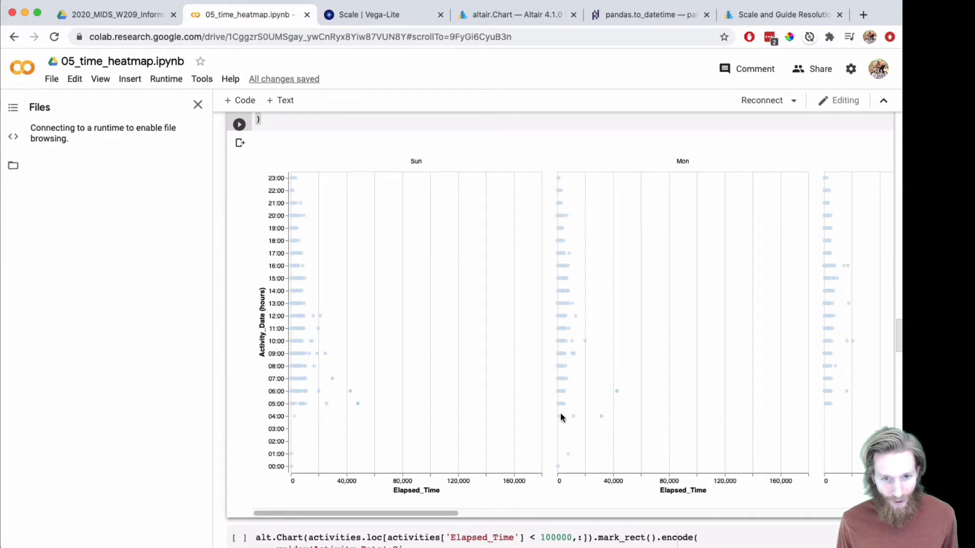
pyautogui.moveTo(608, 412)
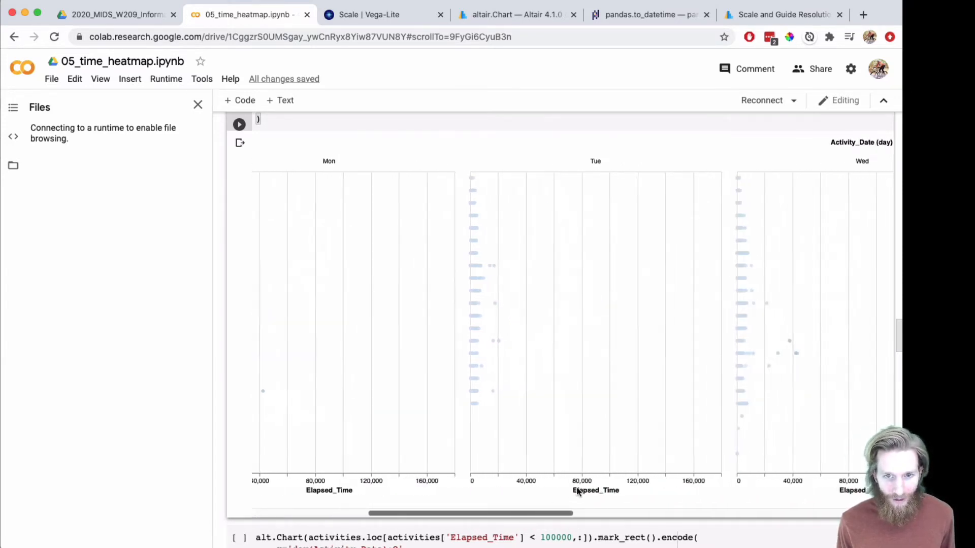
pyautogui.hscroll(3)
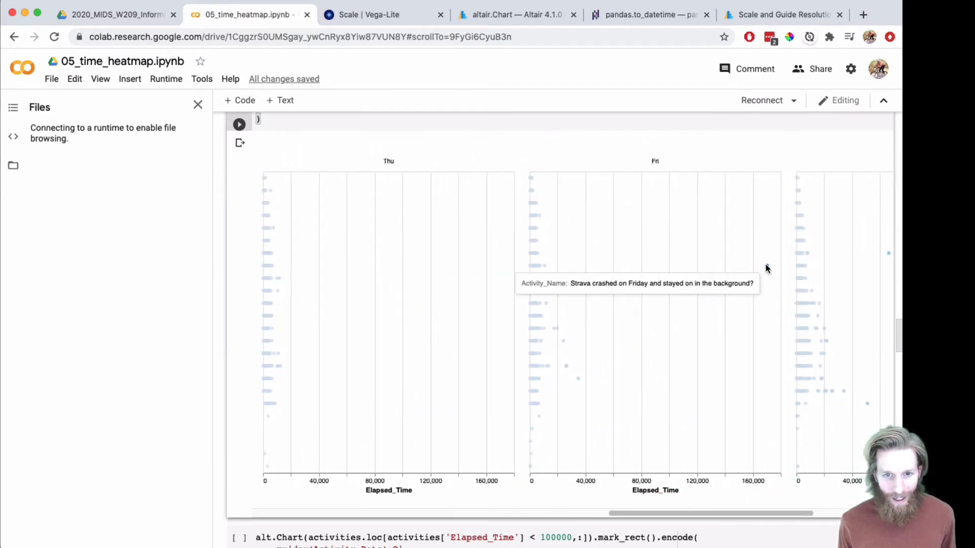
pyautogui.moveTo(767, 268)
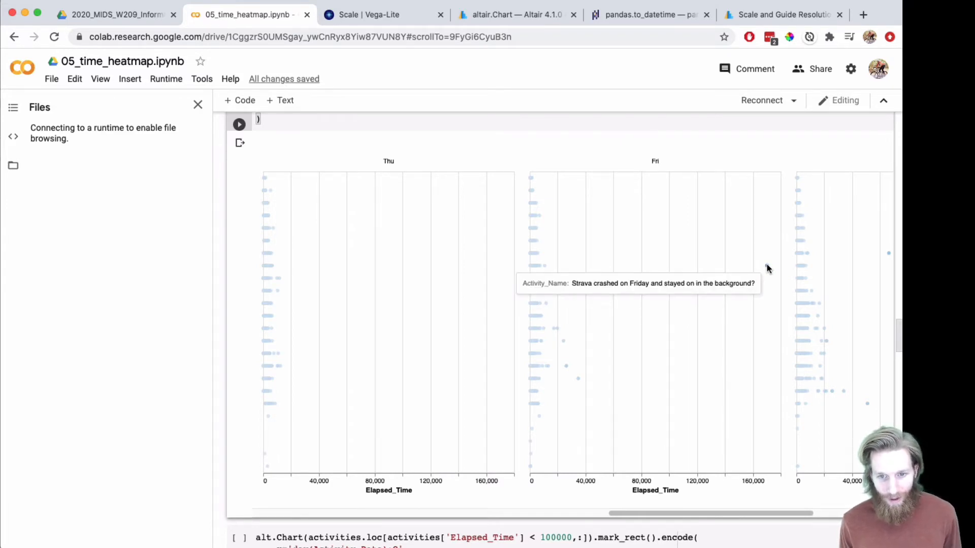
pyautogui.moveTo(720, 419)
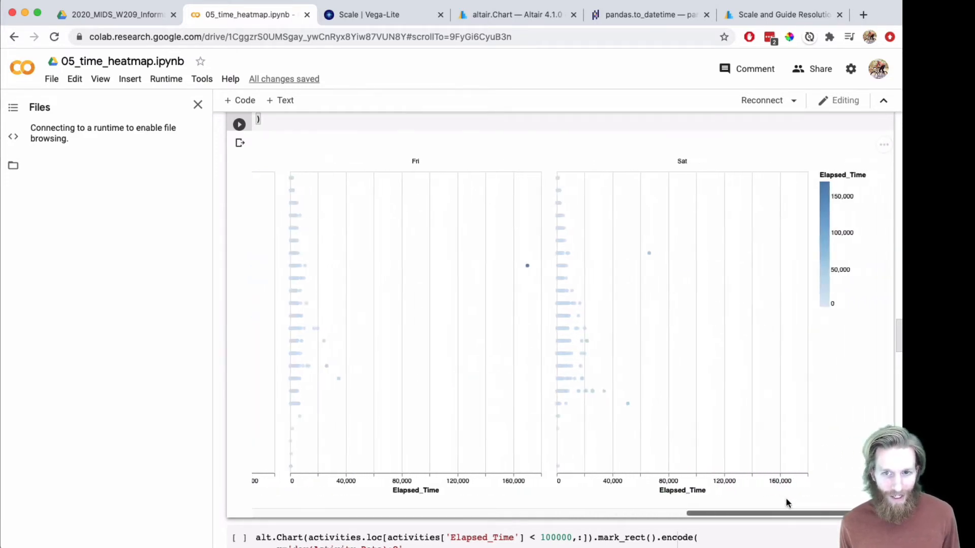
pyautogui.moveTo(648, 252)
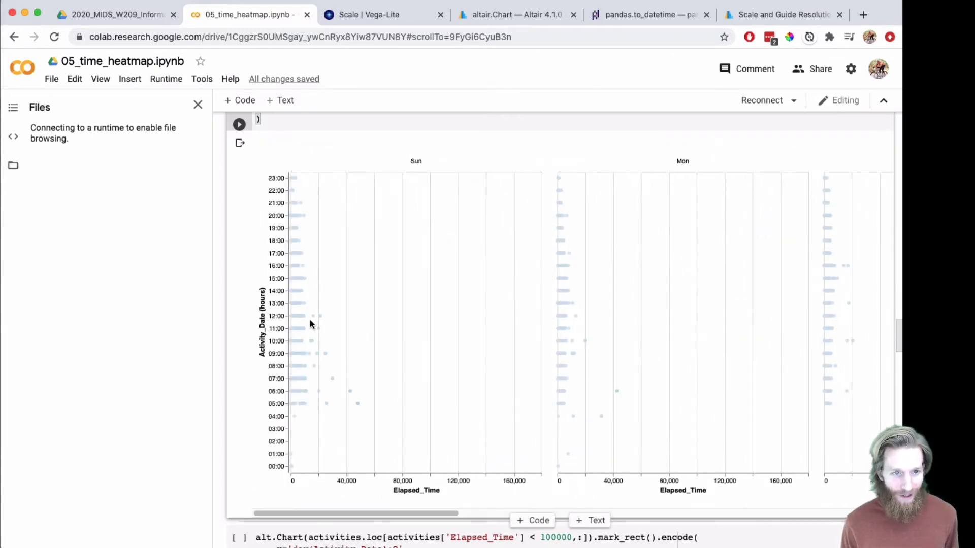
pyautogui.moveTo(373, 418)
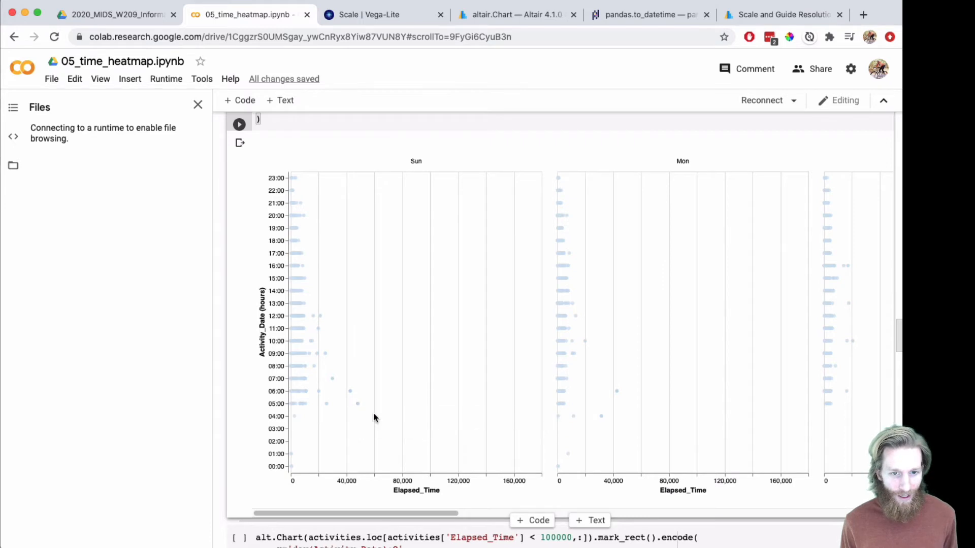
pyautogui.scroll(-3)
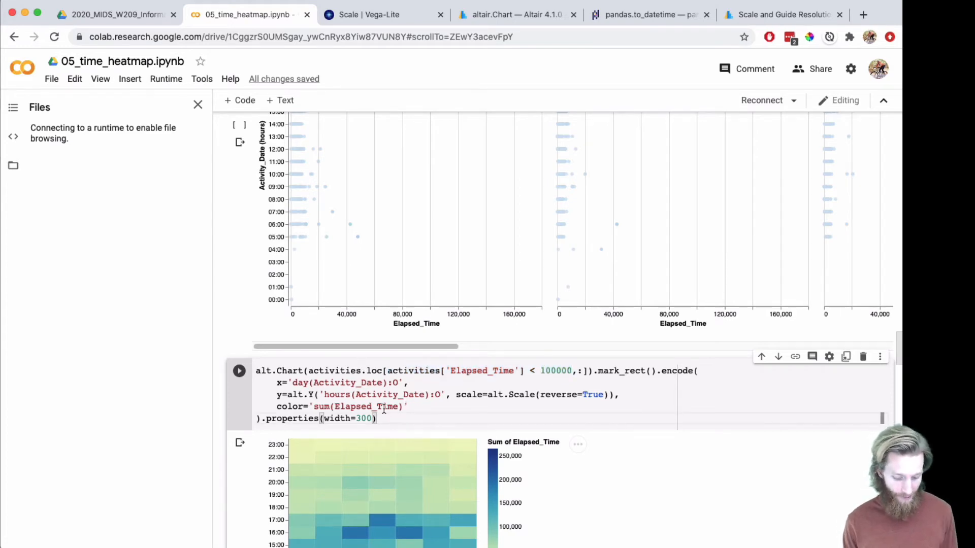
pyautogui.write('.tr')
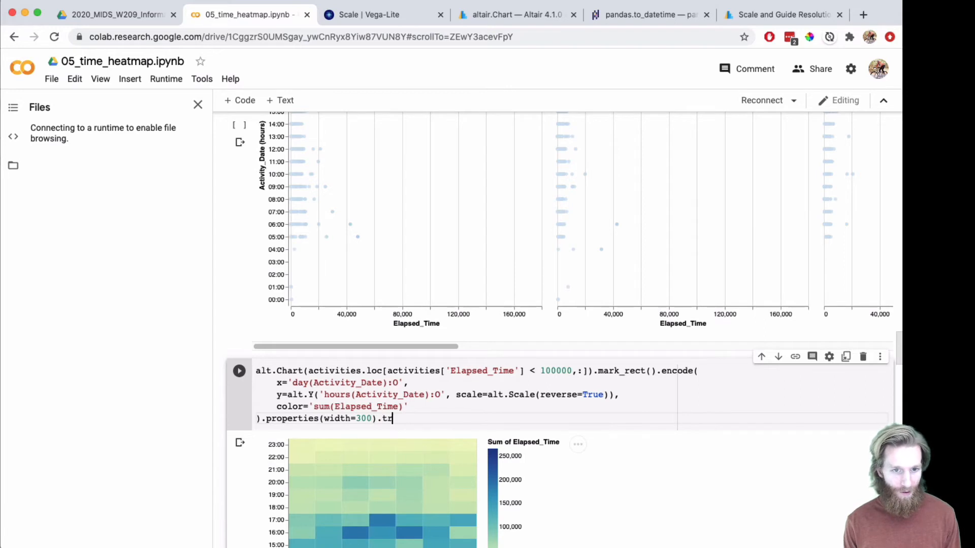
pyautogui.write('an')
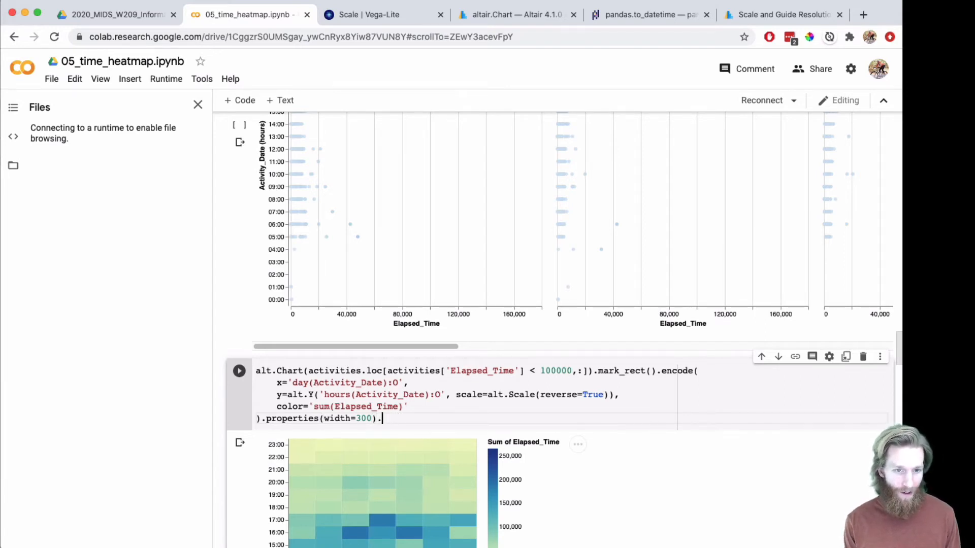
pyautogui.scroll(-3)
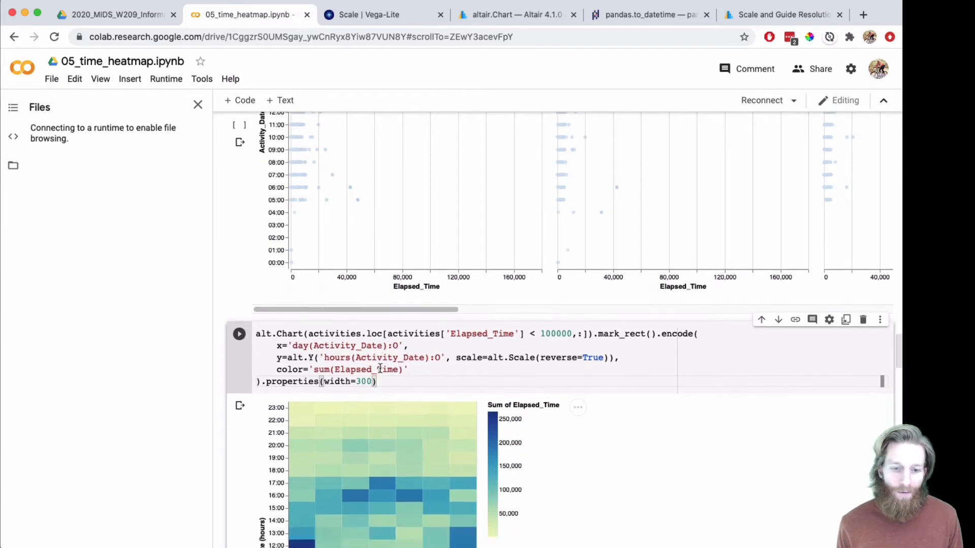
pyautogui.scroll(-3)
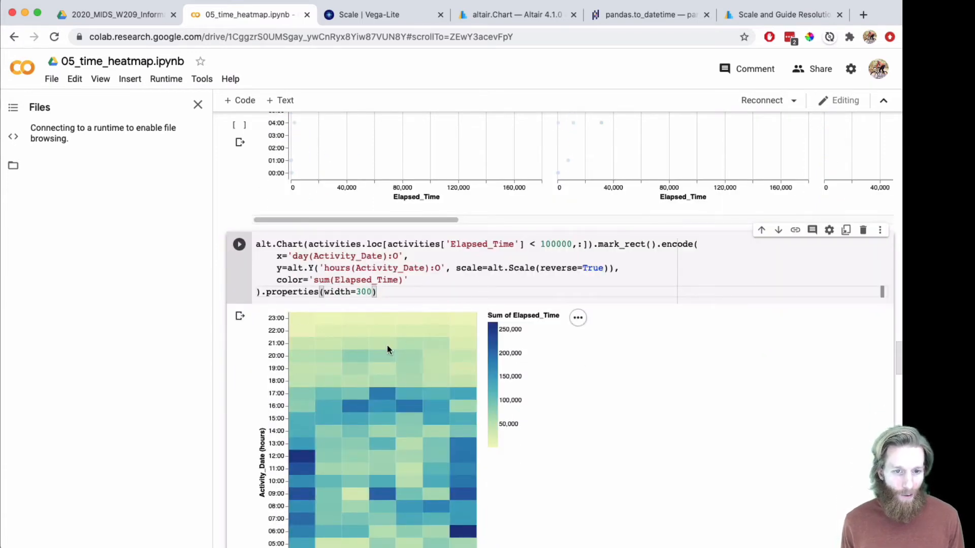
pyautogui.scroll(-3)
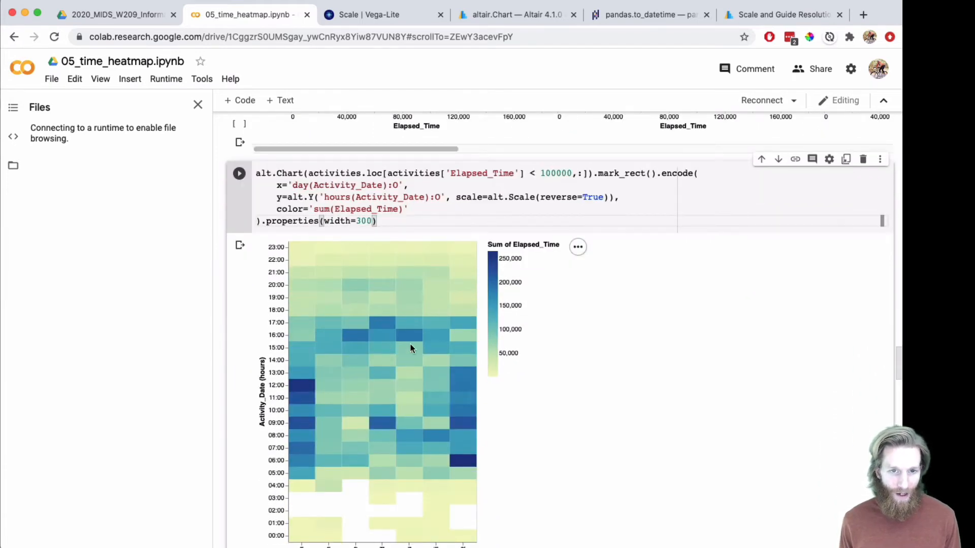
pyautogui.scroll(-3)
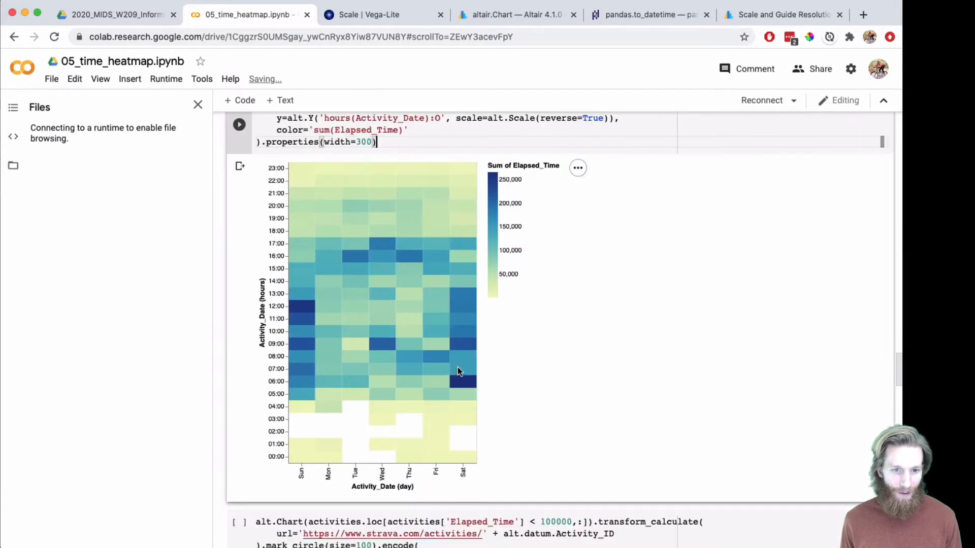
pyautogui.scroll(-3)
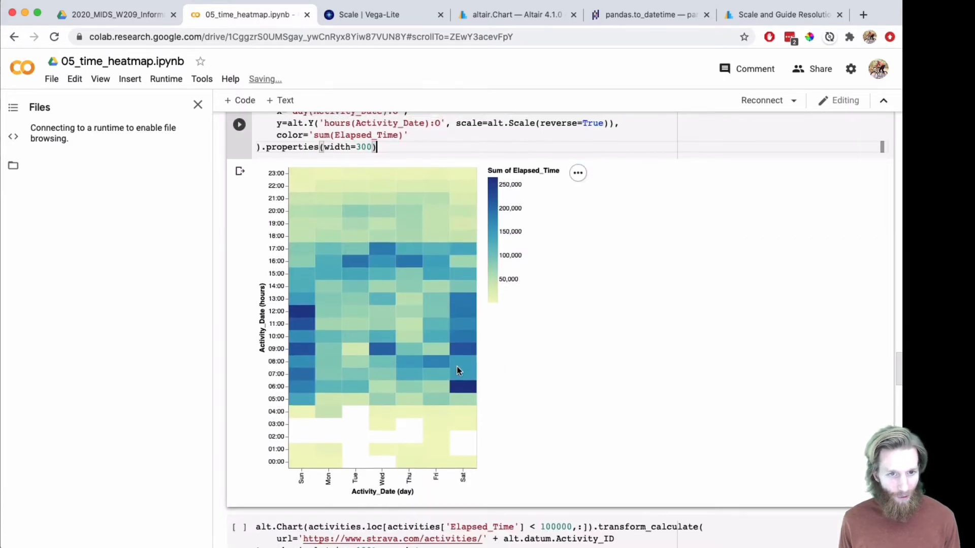
pyautogui.moveTo(328, 409)
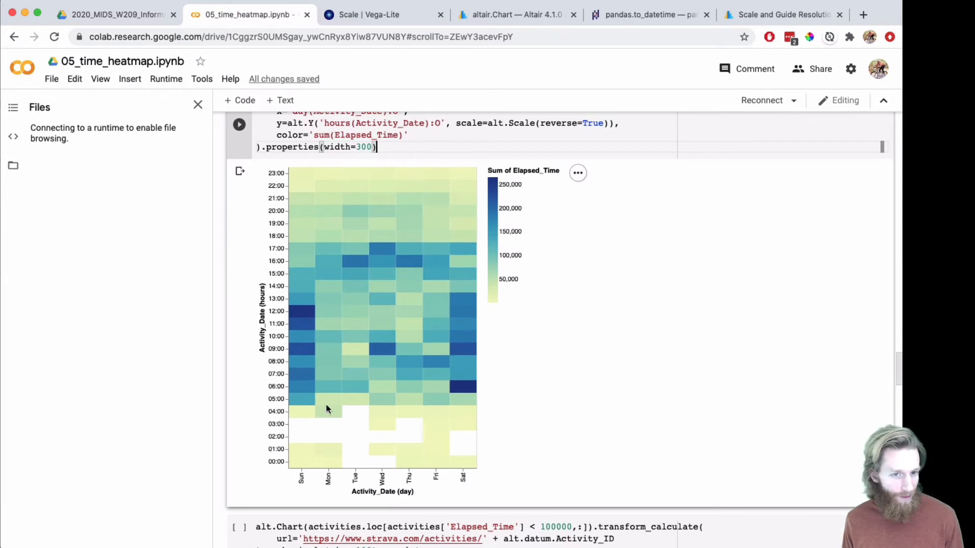
pyautogui.moveTo(446, 248)
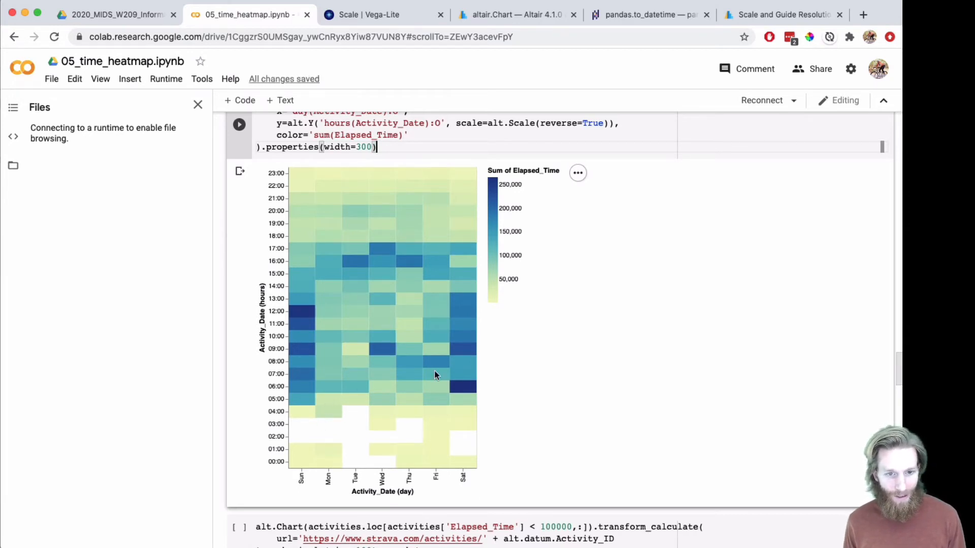
pyautogui.moveTo(593, 293)
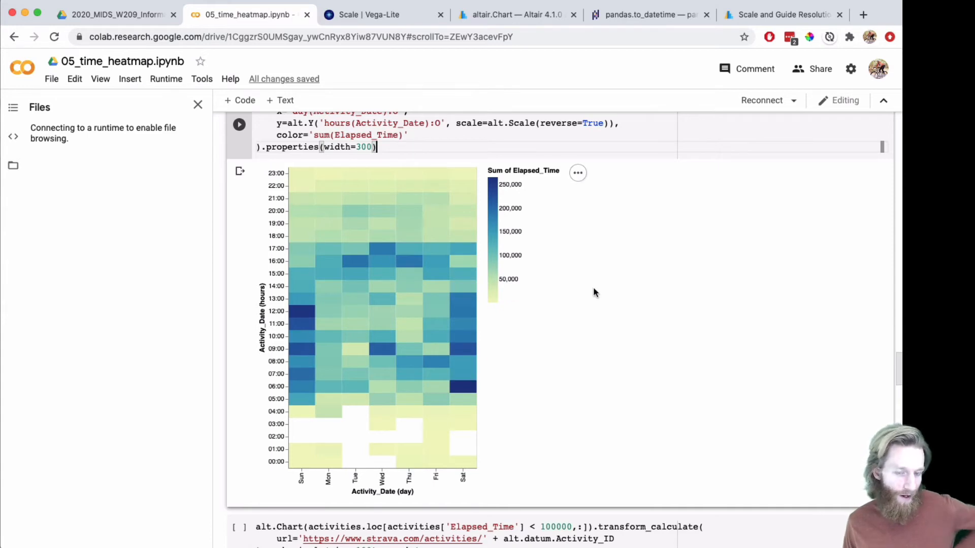
pyautogui.moveTo(585, 293)
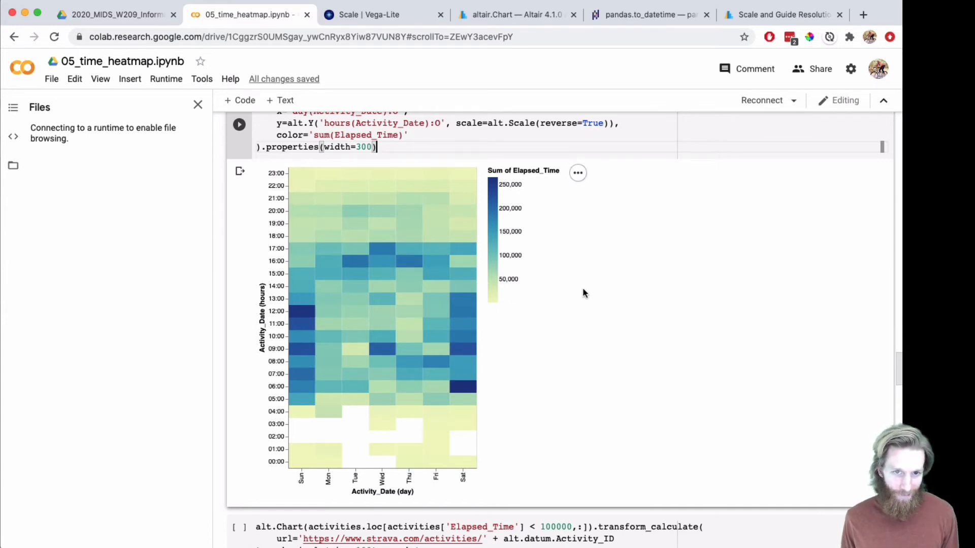
pyautogui.moveTo(578, 300)
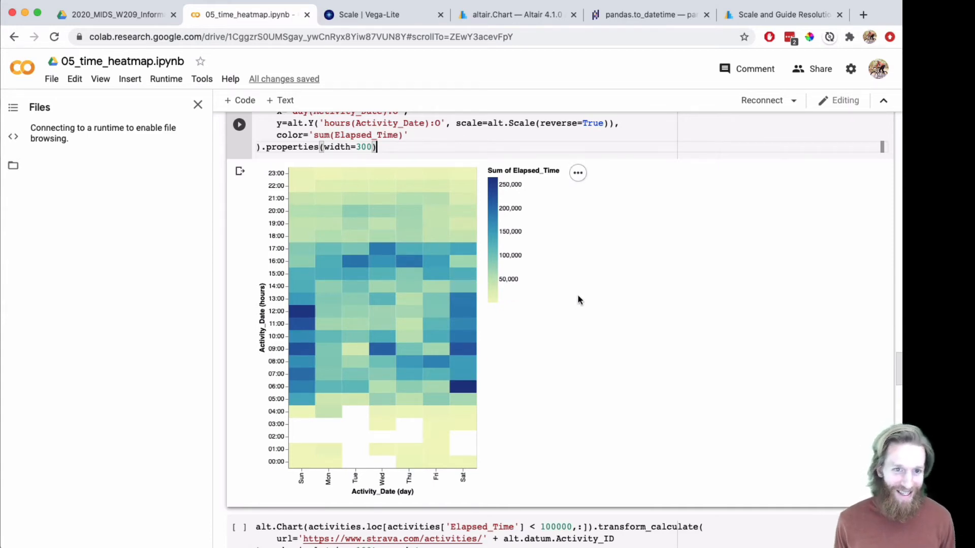
# Focus the faceted elapsed-time versus hour scatter cell and re-run it once the runtime connects.
pyautogui.scroll(-3)
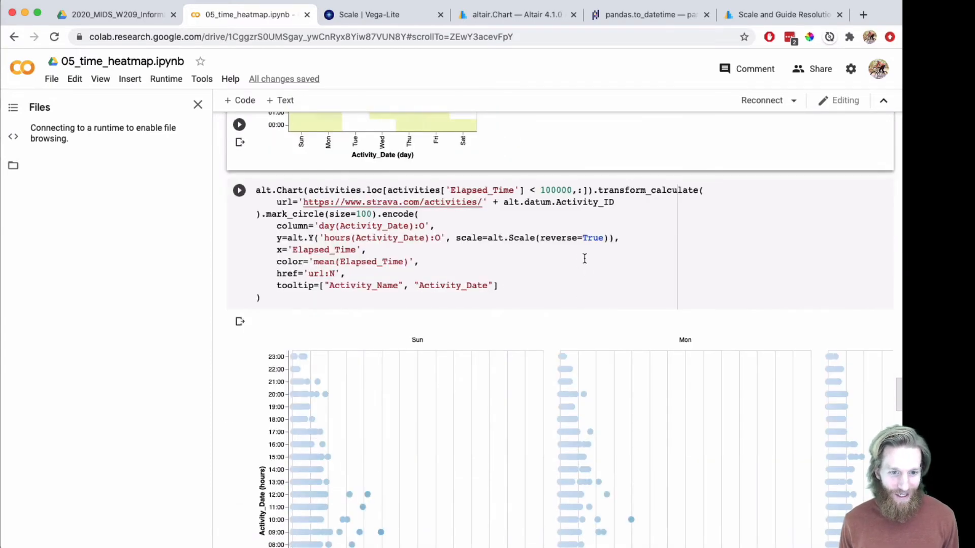
pyautogui.scroll(-3)
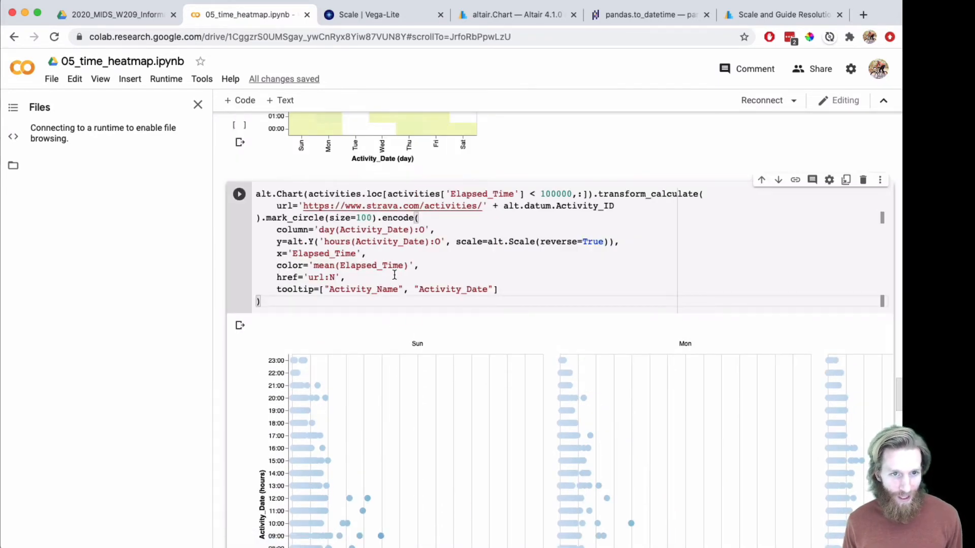
pyautogui.doubleClick(392, 205)
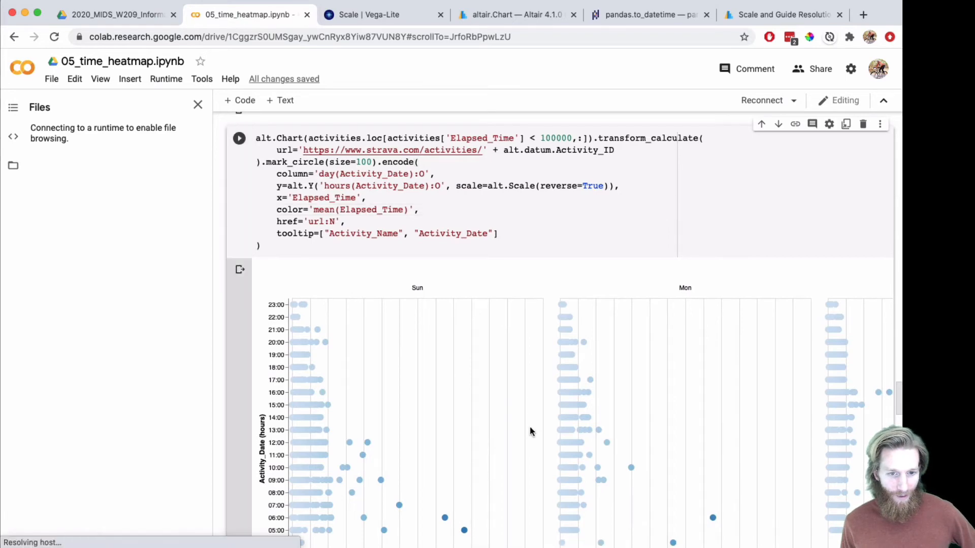
pyautogui.scroll(-3)
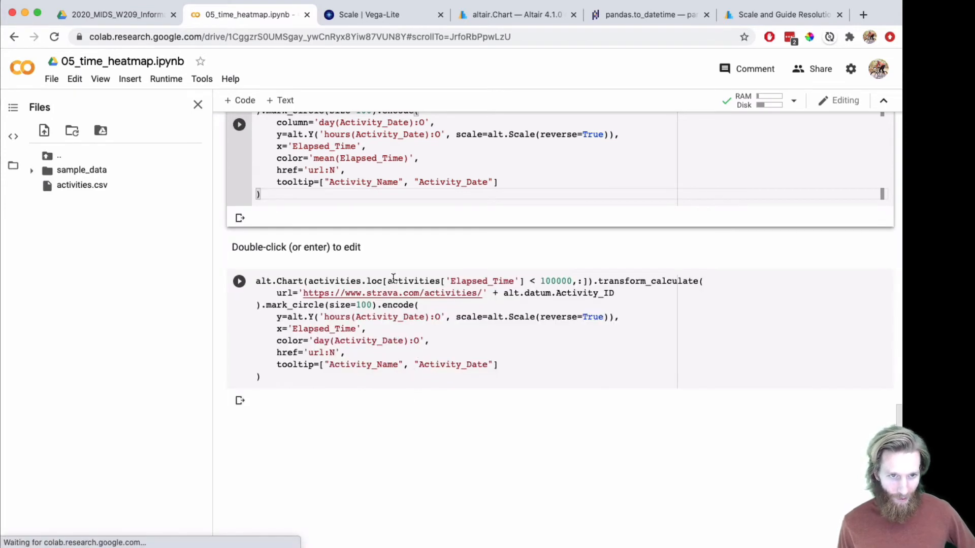
# Open the long Sunday ride's Strava page from its scatter point, then return to Colab.
pyautogui.click(238, 281)
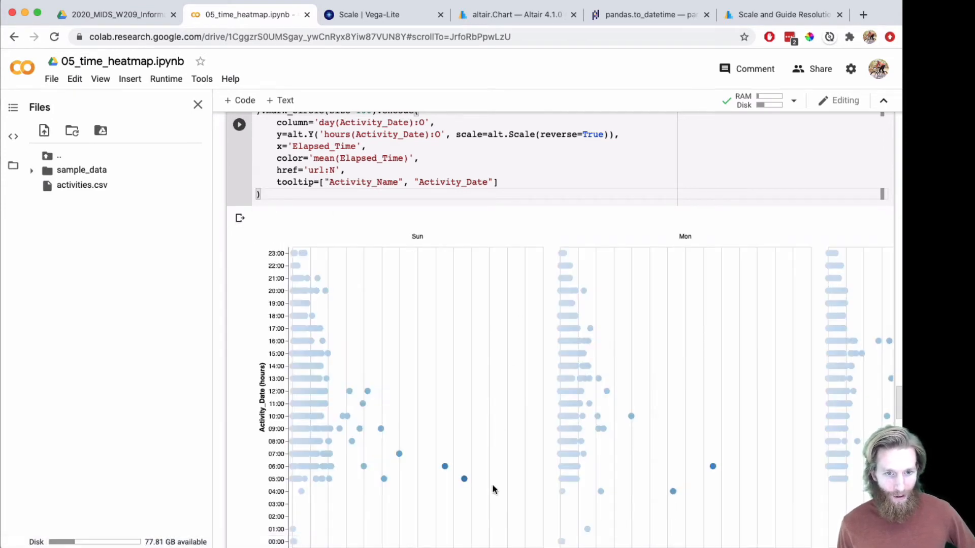
pyautogui.moveTo(464, 467)
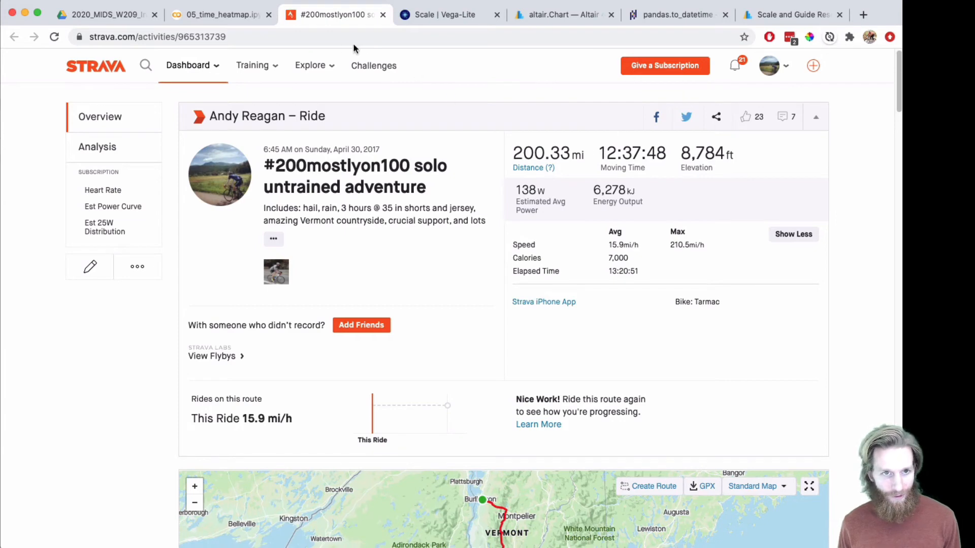
pyautogui.click(221, 14)
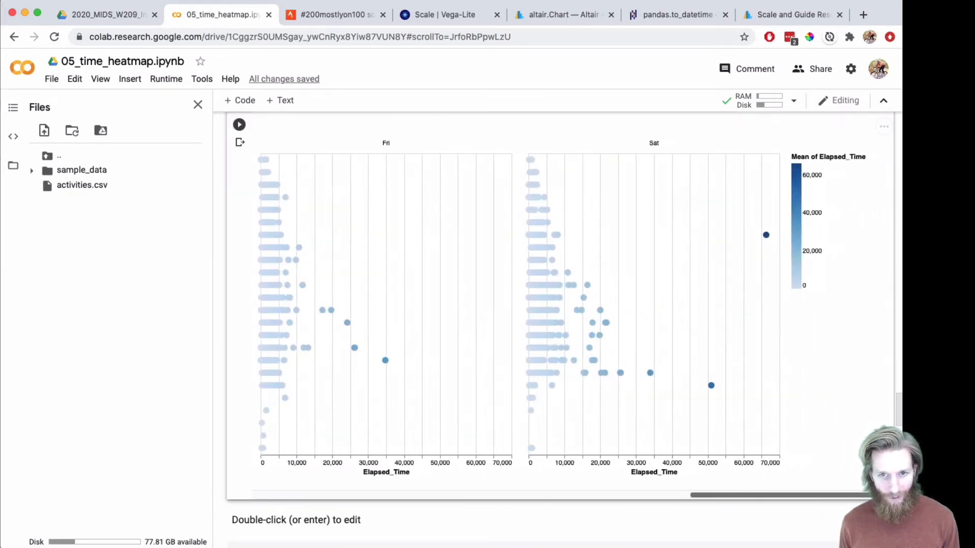
pyautogui.moveTo(766, 235)
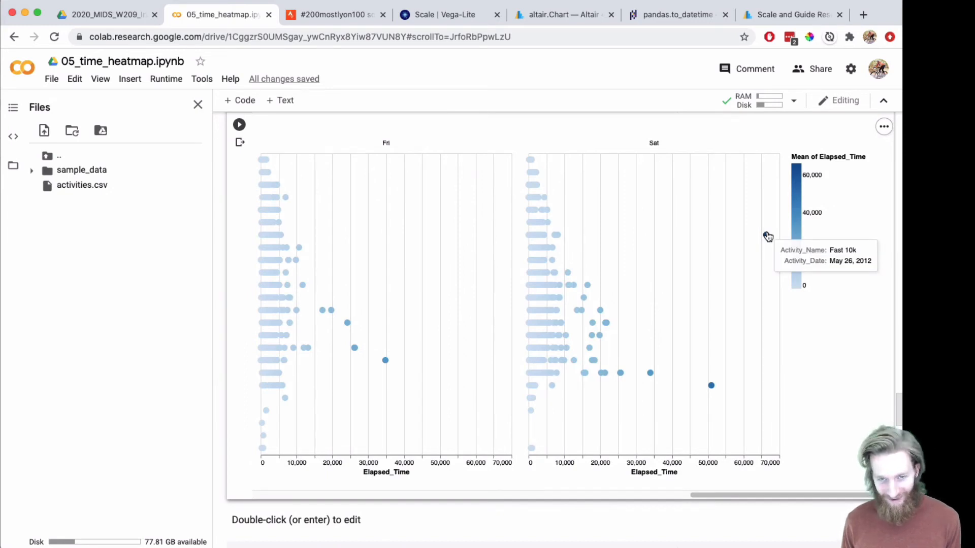
pyautogui.moveTo(650, 380)
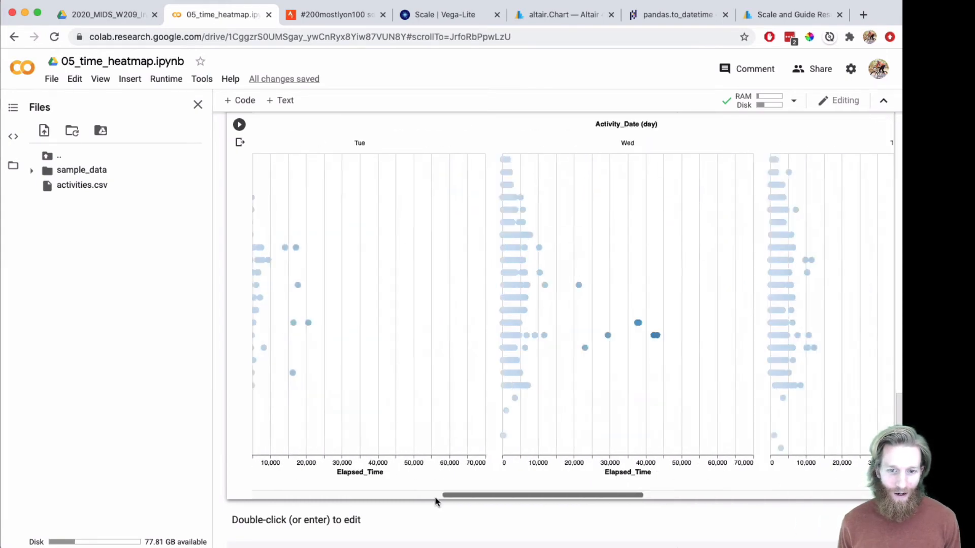
pyautogui.scroll(-3)
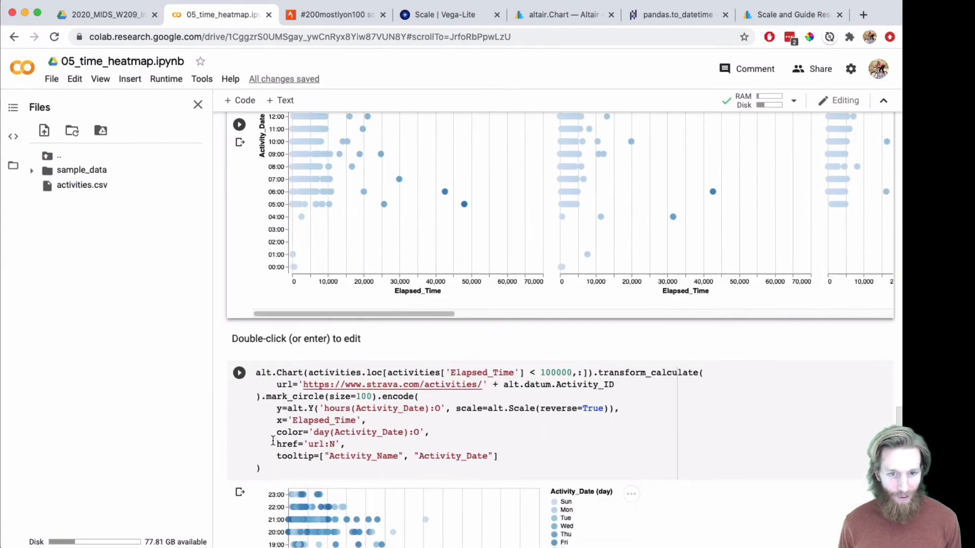
pyautogui.scroll(-3)
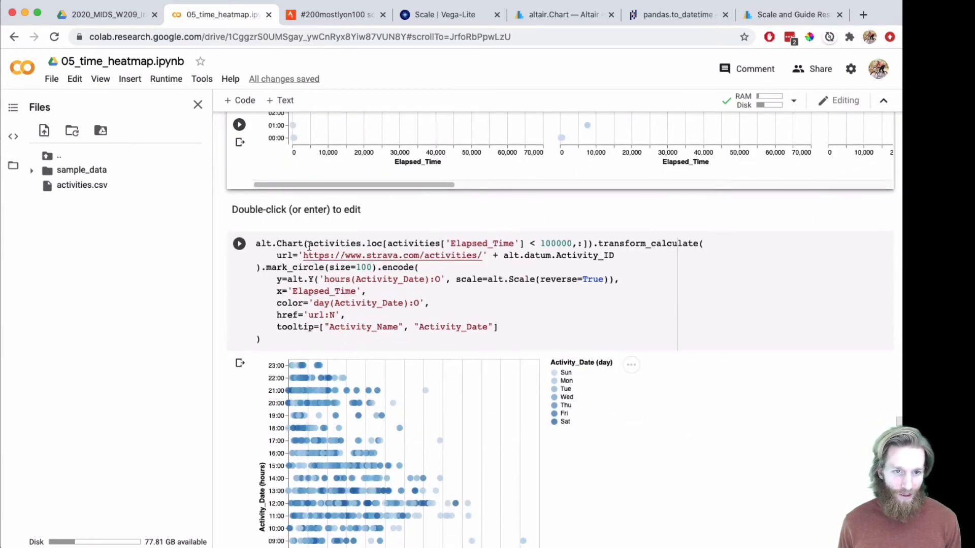
pyautogui.scroll(-3)
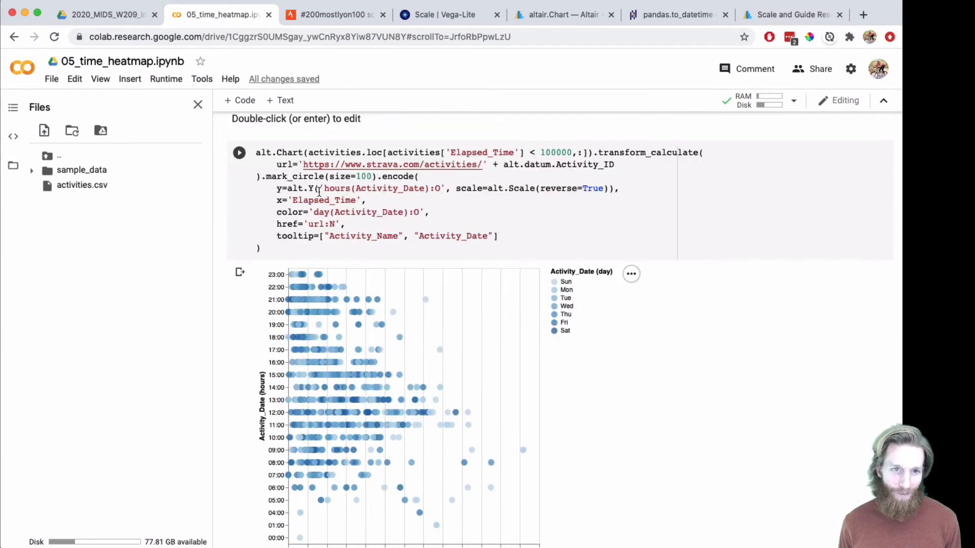
pyautogui.moveTo(384, 437)
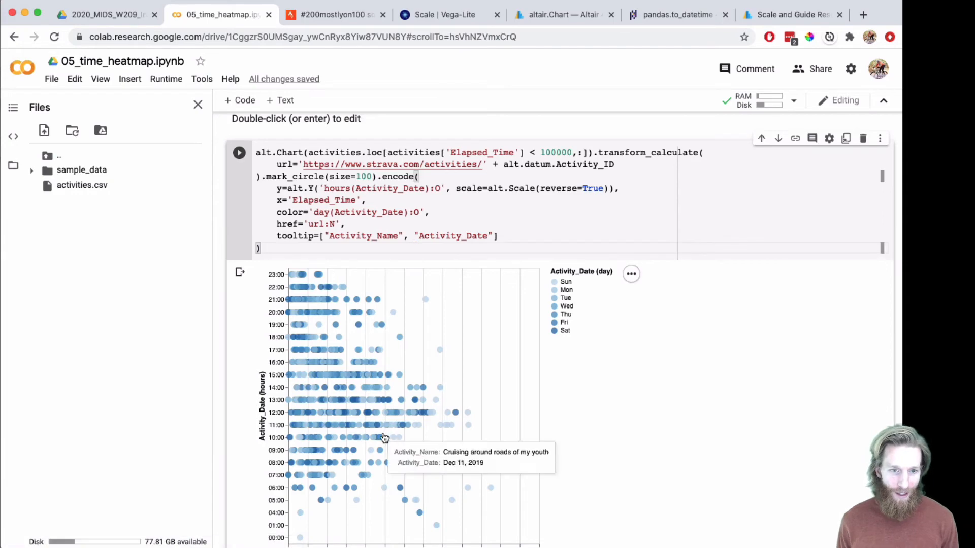
pyautogui.scroll(-3)
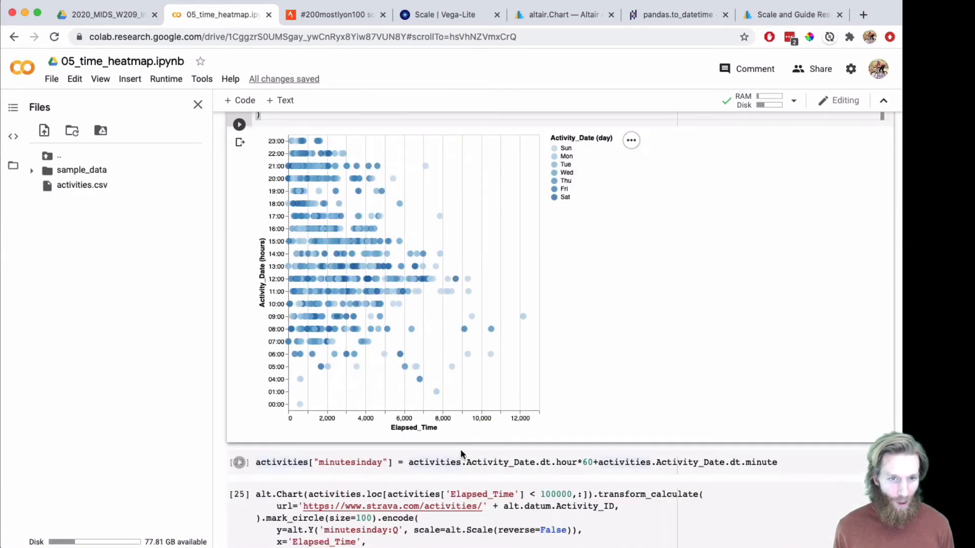
pyautogui.scroll(-3)
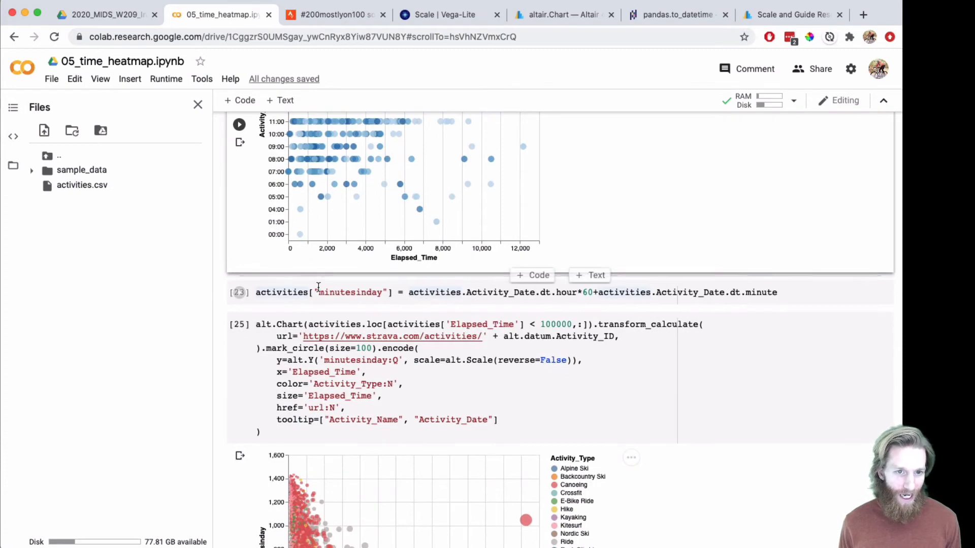
# Re-run the minutesinday calculation cell, then select the activity-type scatter cell to re-run it.
pyautogui.doubleClick(350, 293)
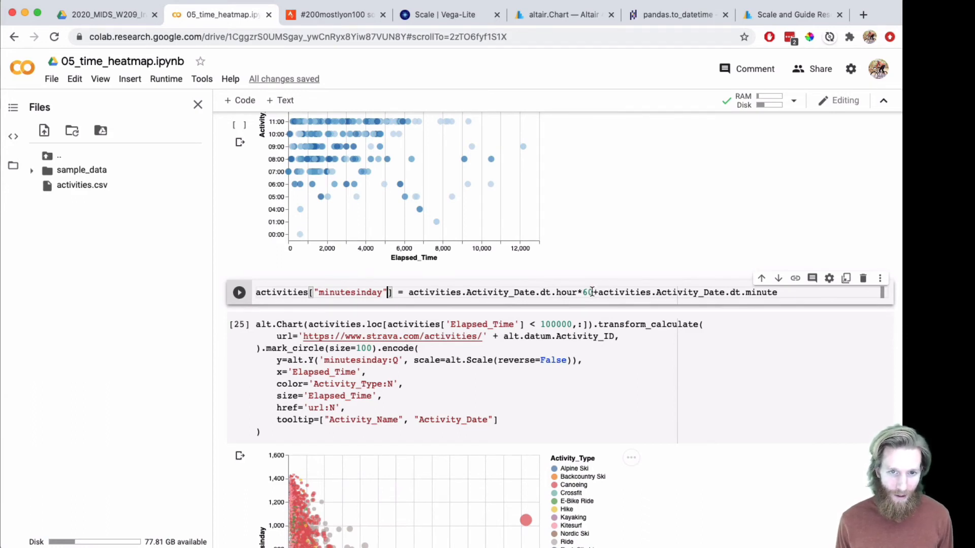
pyautogui.moveTo(408, 292); pyautogui.dragTo(594, 292)
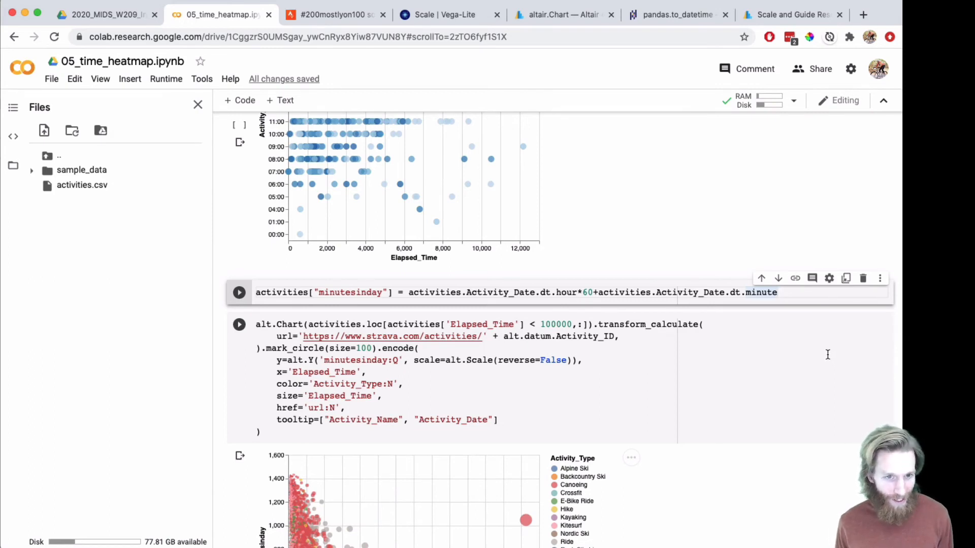
pyautogui.moveTo(670, 392)
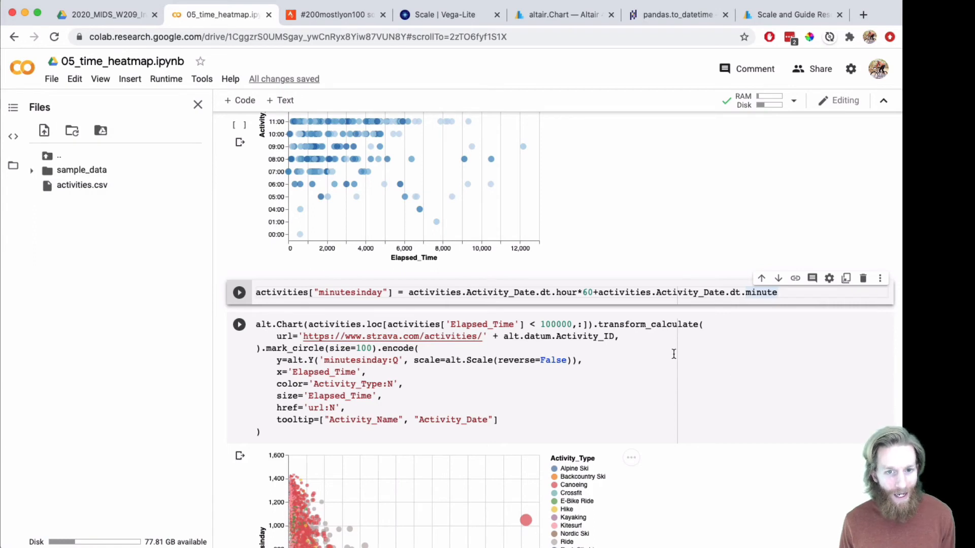
pyautogui.click(239, 292)
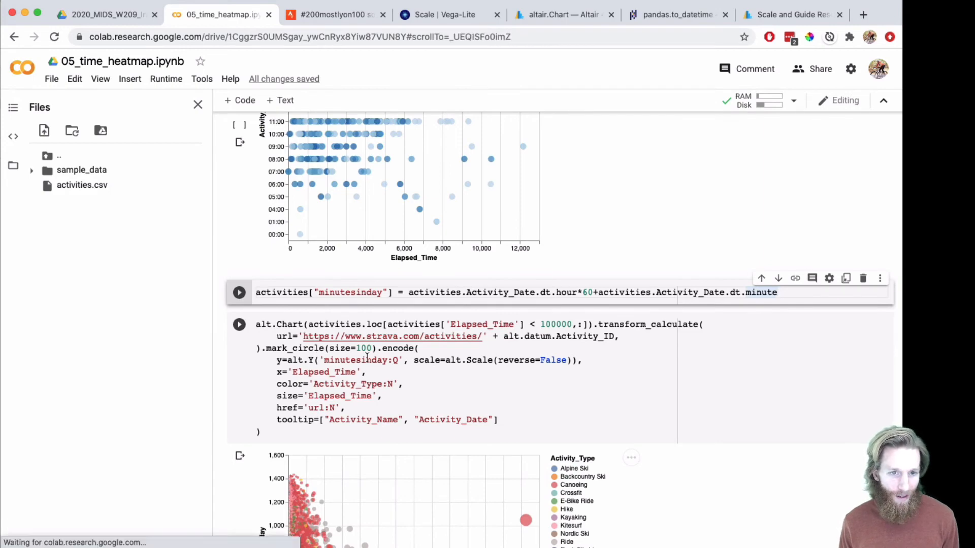
pyautogui.scroll(-3)
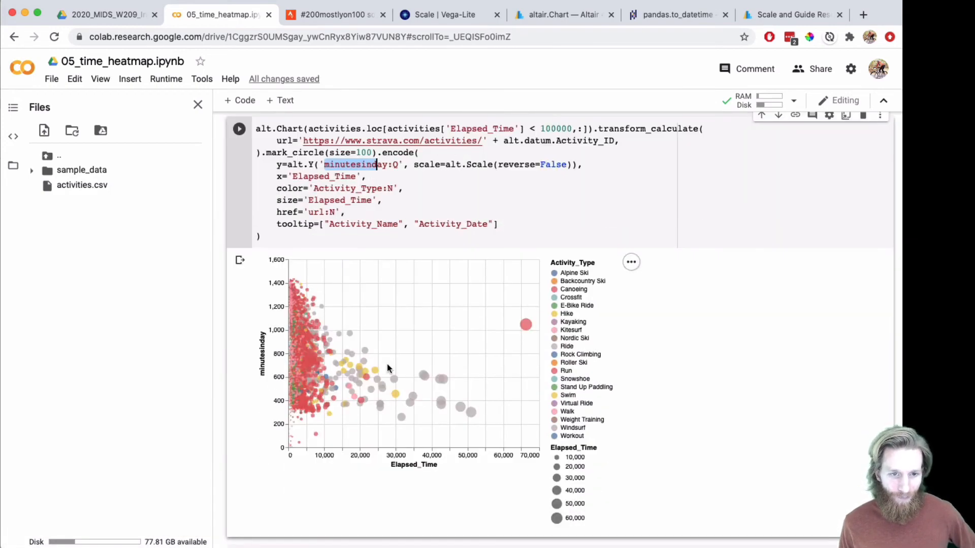
pyautogui.moveTo(310, 365)
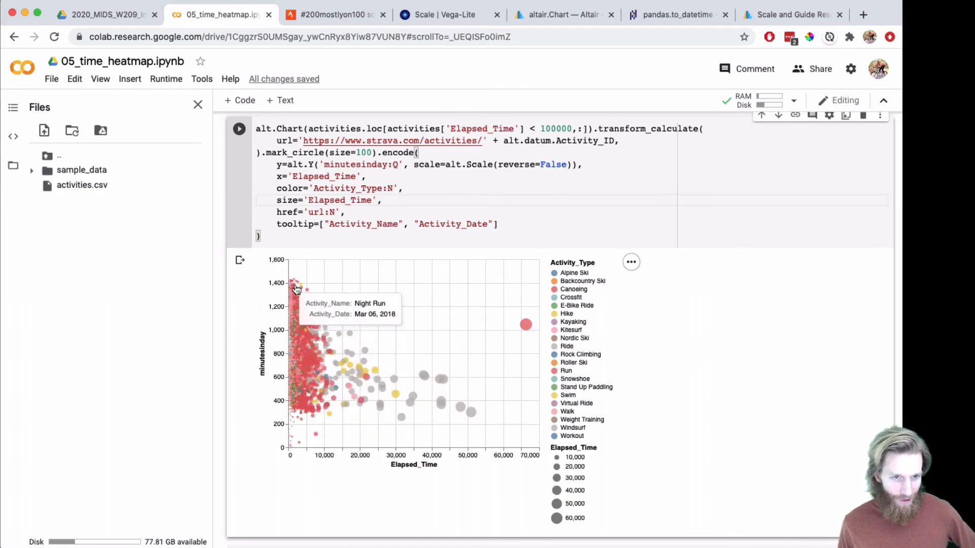
pyautogui.moveTo(305, 409)
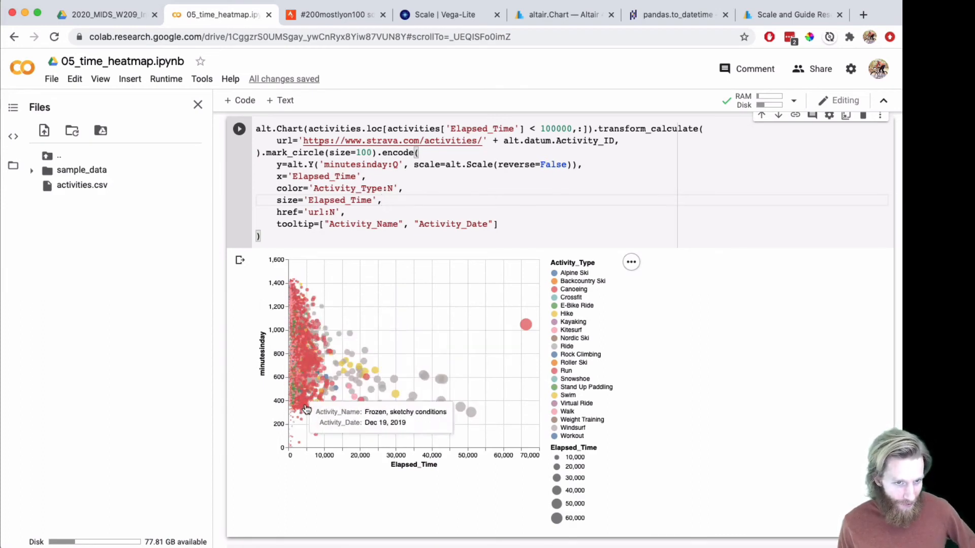
pyautogui.moveTo(420, 433)
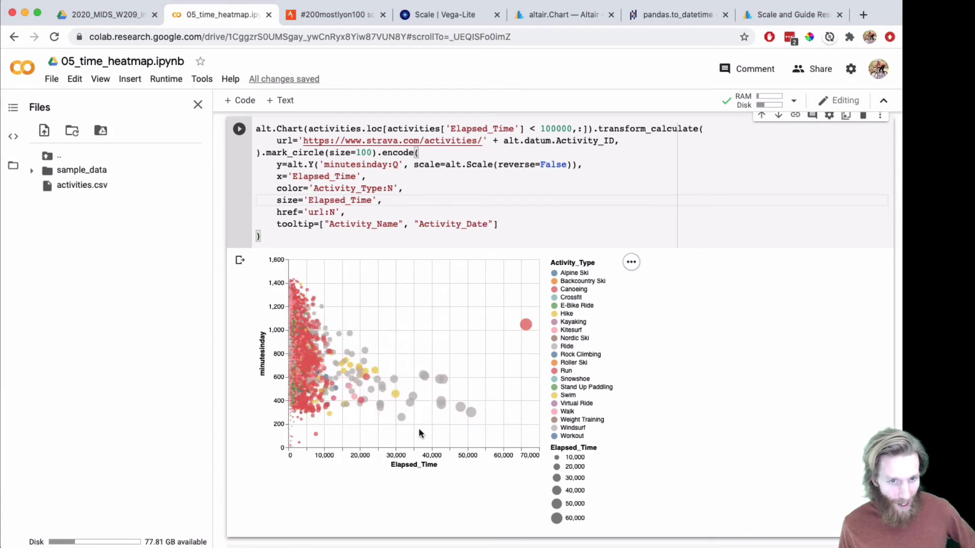
pyautogui.moveTo(465, 408)
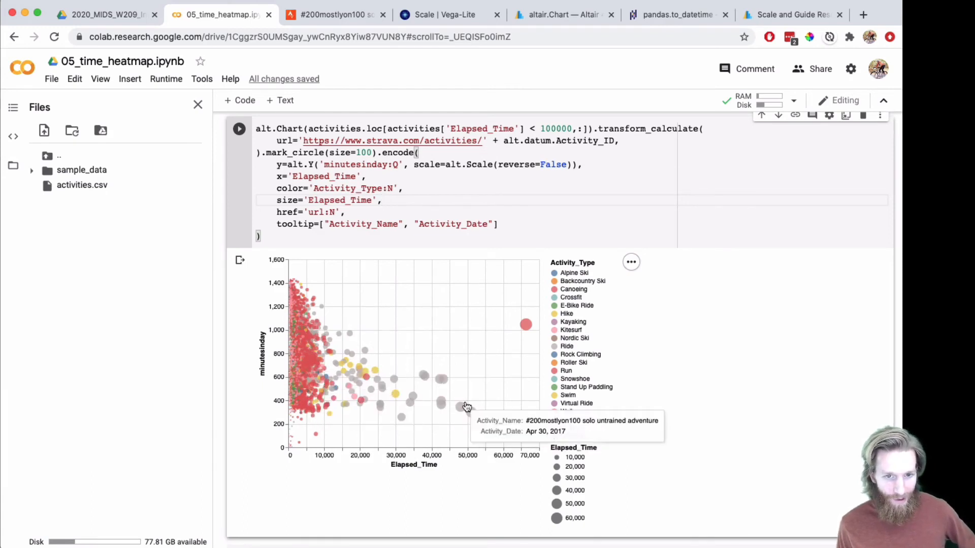
pyautogui.moveTo(442, 379)
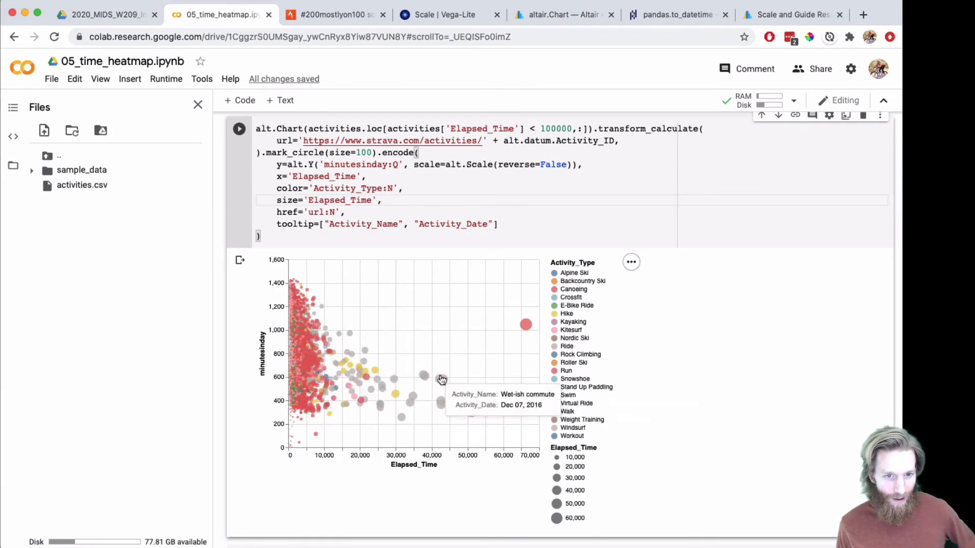
pyautogui.moveTo(512, 372)
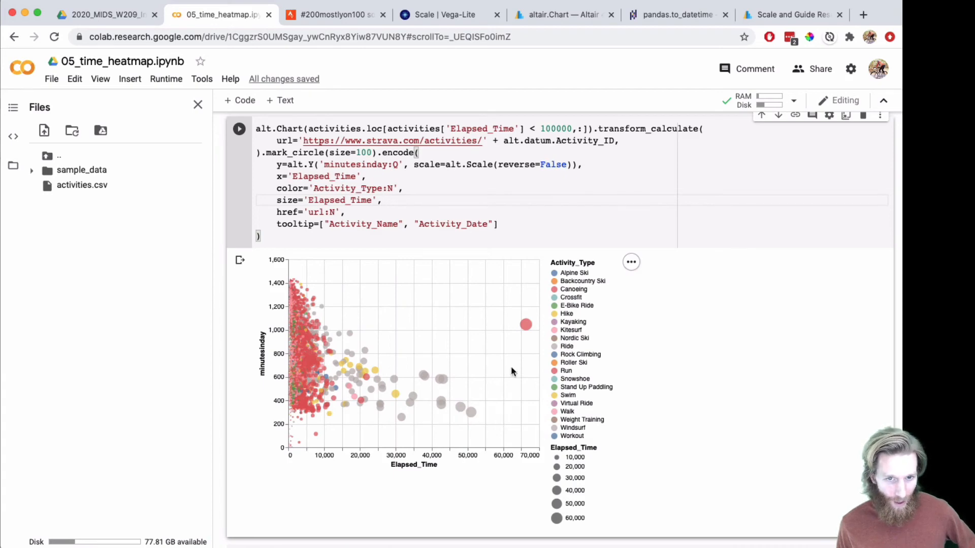
pyautogui.moveTo(450, 471)
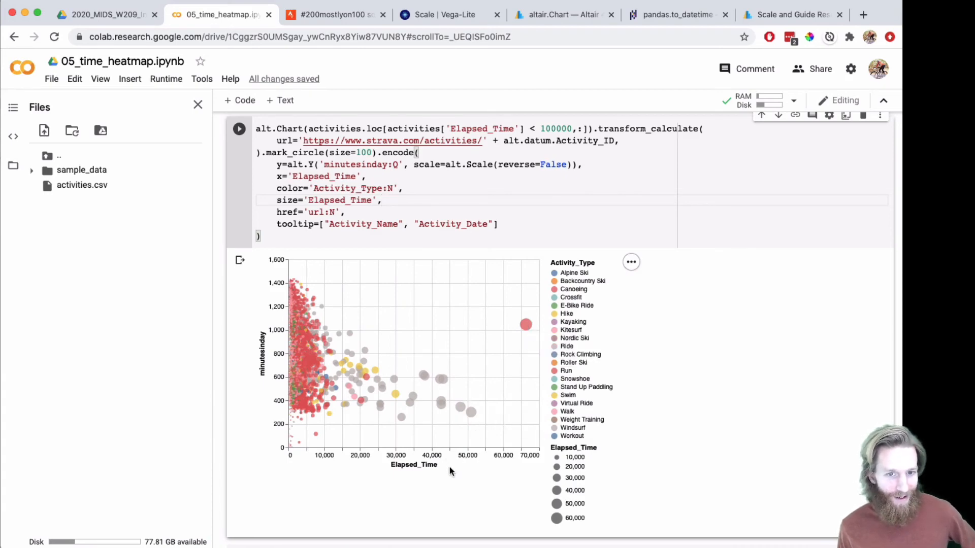
# Scroll to the wider symlog-axis scatter cell using .interactive(bind_y=False).
pyautogui.scroll(-3)
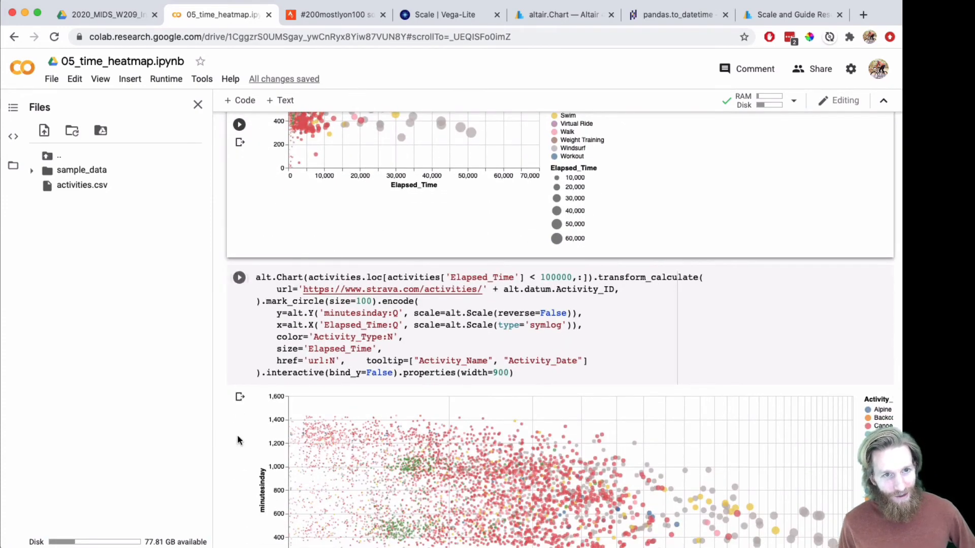
pyautogui.scroll(-3)
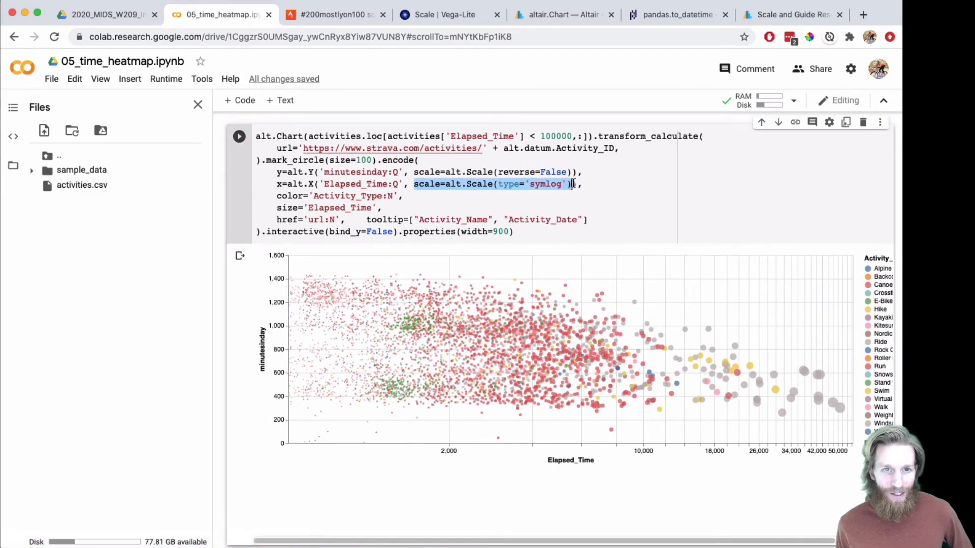
# Switch to the Vega-Lite Scale docs and scroll to the log and Symlog Scales sections.
pyautogui.click(444, 14)
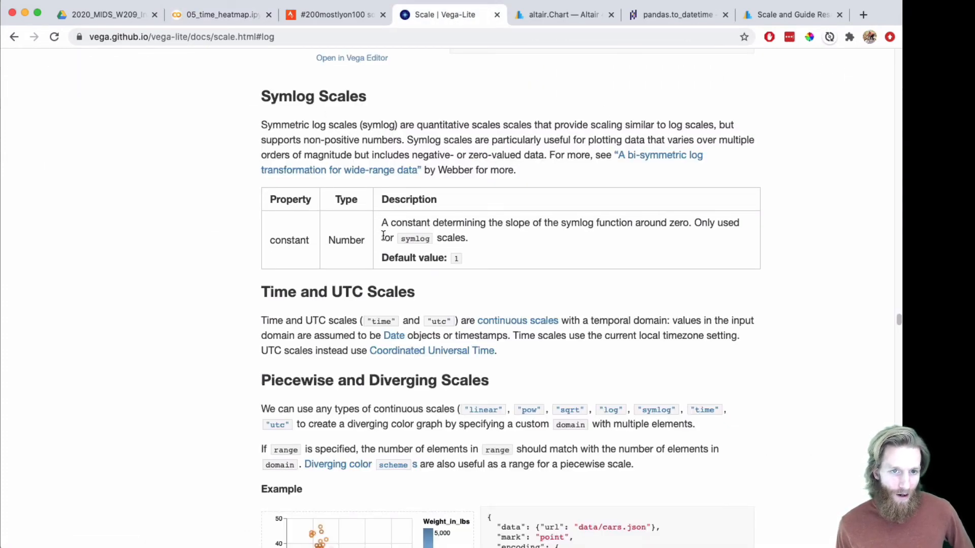
pyautogui.scroll(3)
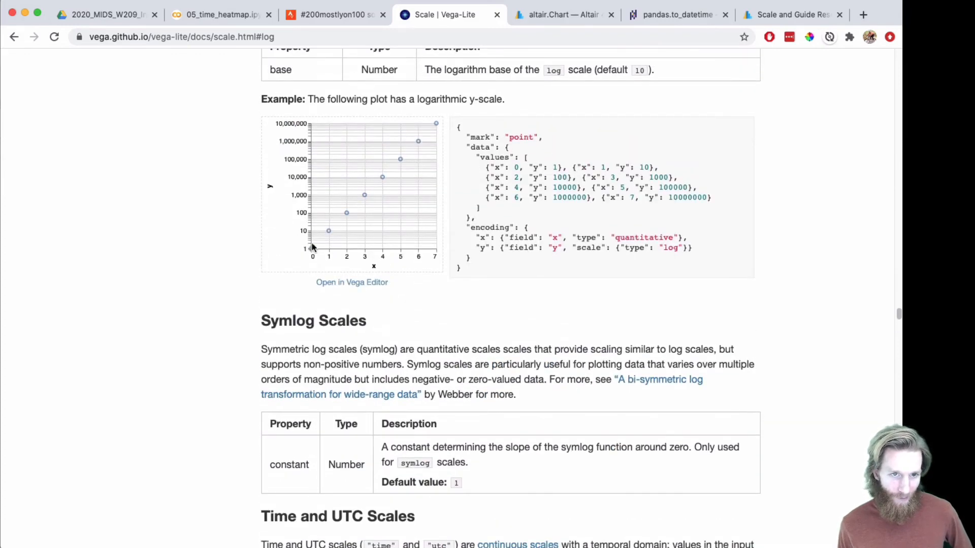
pyautogui.scroll(-3)
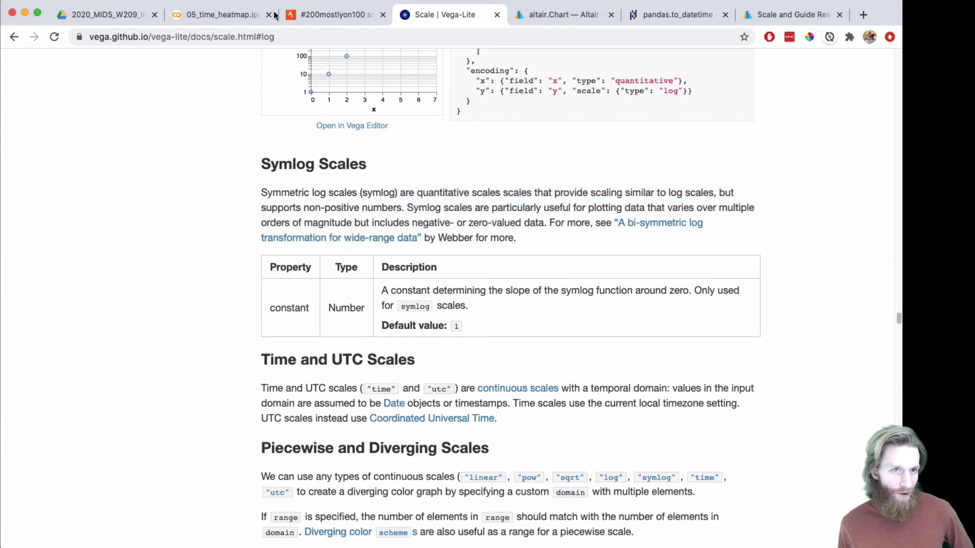
# Back in Colab, change the filter to Elapsed_Time > 0 and the x-scale type to 'log'.
pyautogui.click(221, 14)
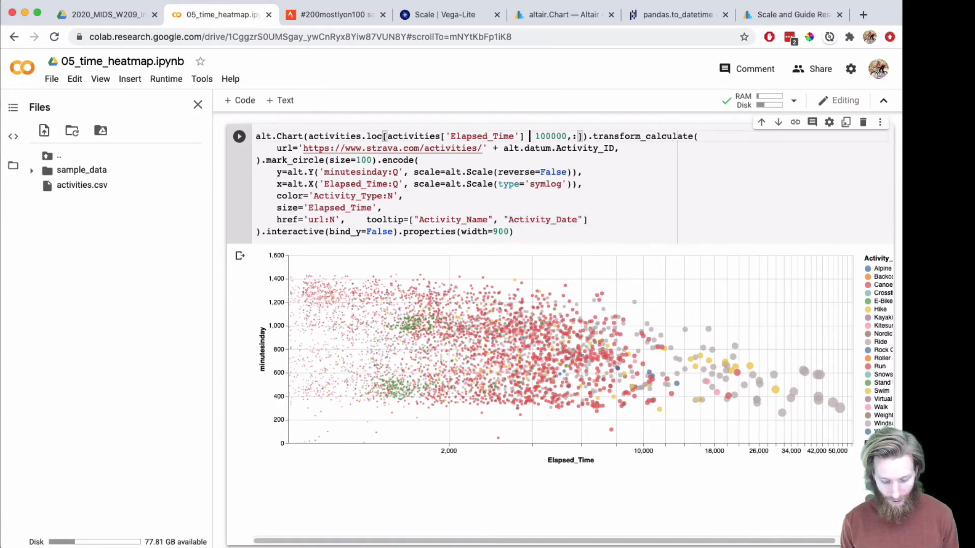
pyautogui.write('>')
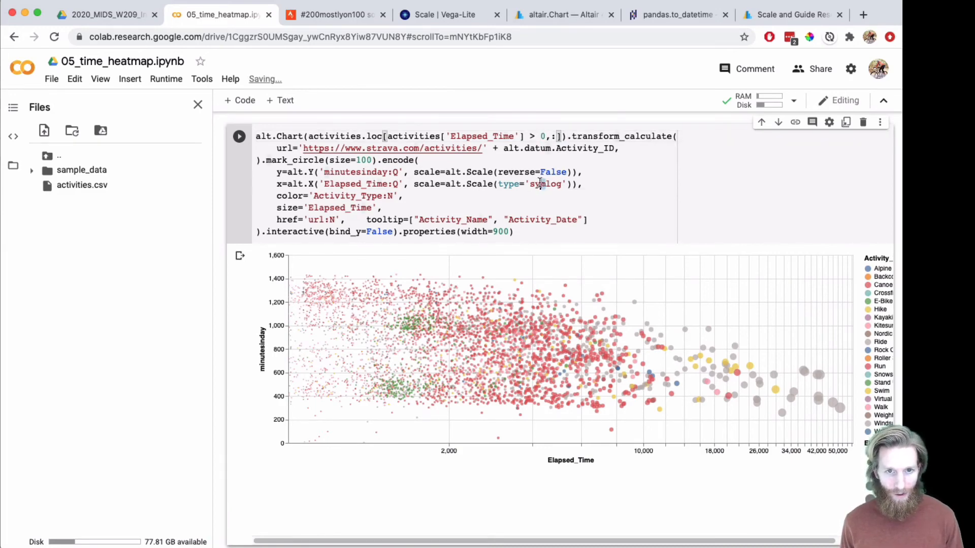
pyautogui.write('log')
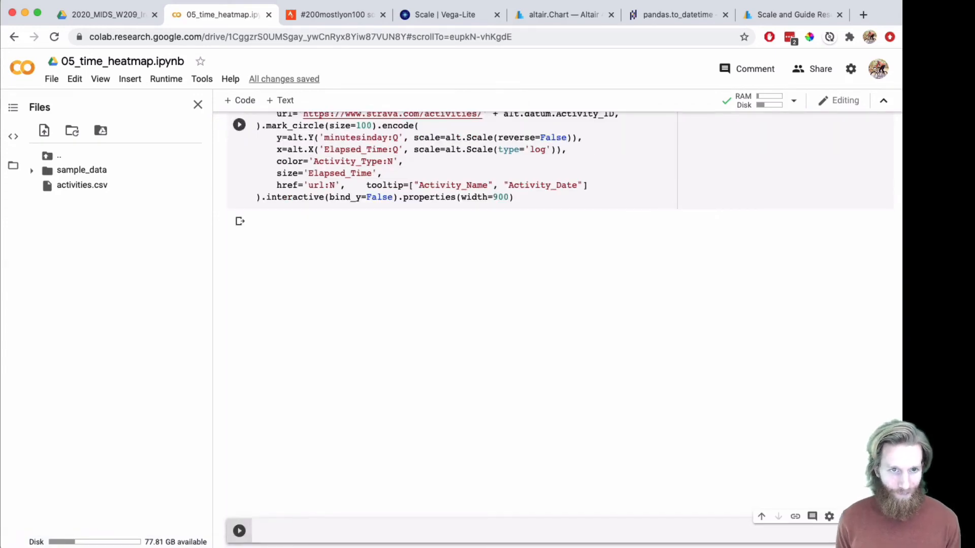
# Click into the rendered log-axis scatter to explore it interactively with tooltips.
pyautogui.click(239, 135)
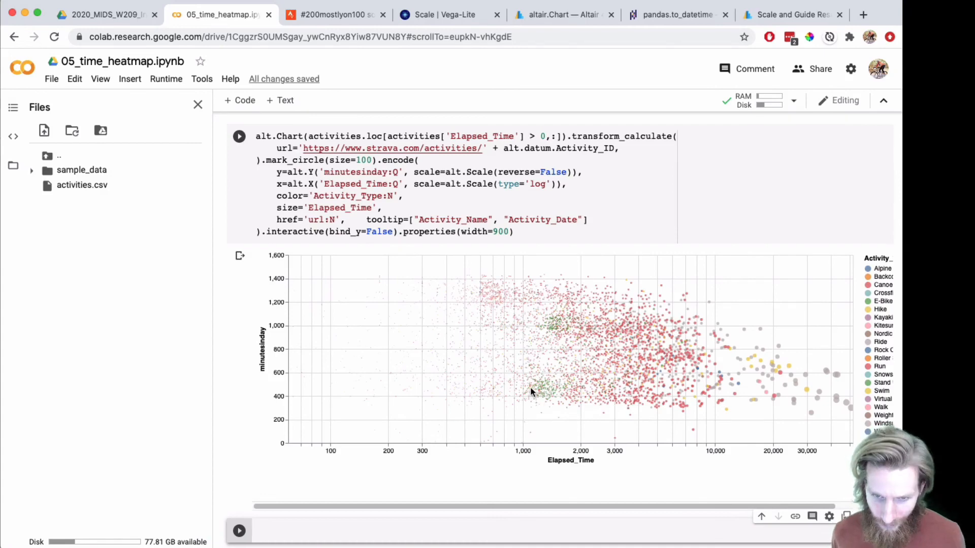
pyautogui.moveTo(601, 407)
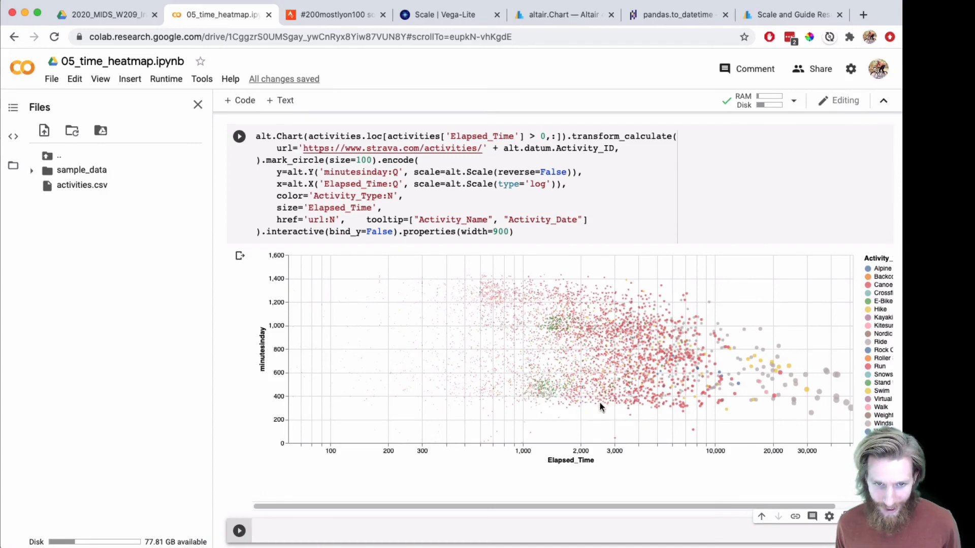
pyautogui.moveTo(524, 327)
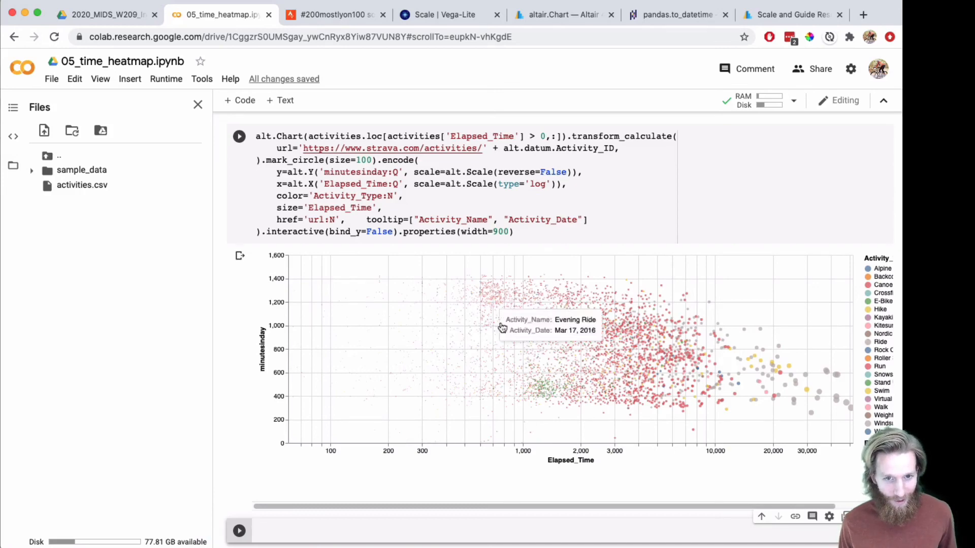
pyautogui.moveTo(601, 328)
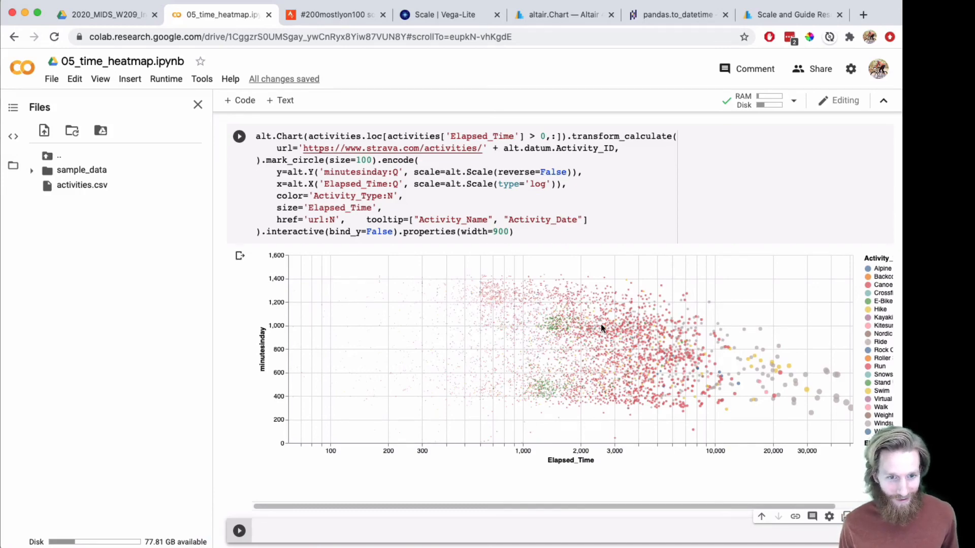
pyautogui.moveTo(259, 418)
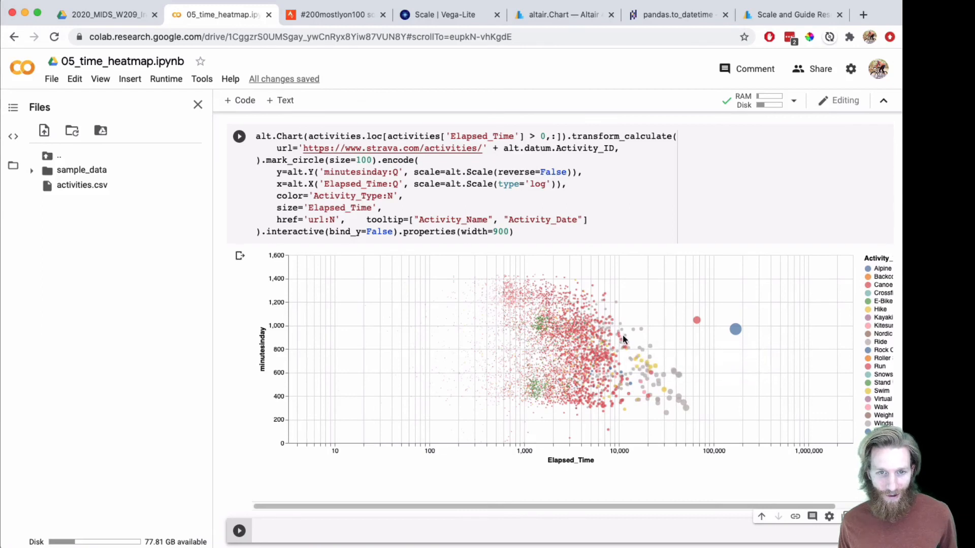
pyautogui.moveTo(586, 336)
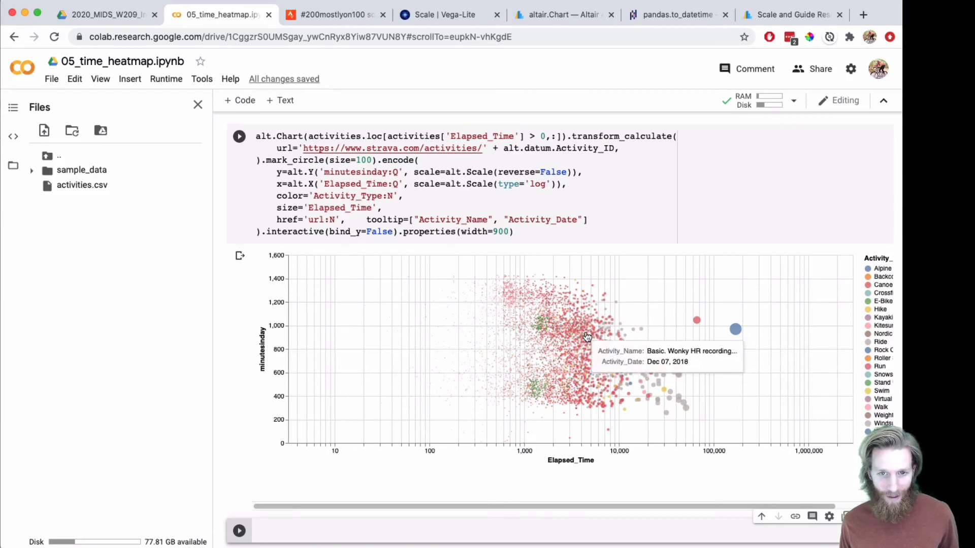
pyautogui.moveTo(681, 407)
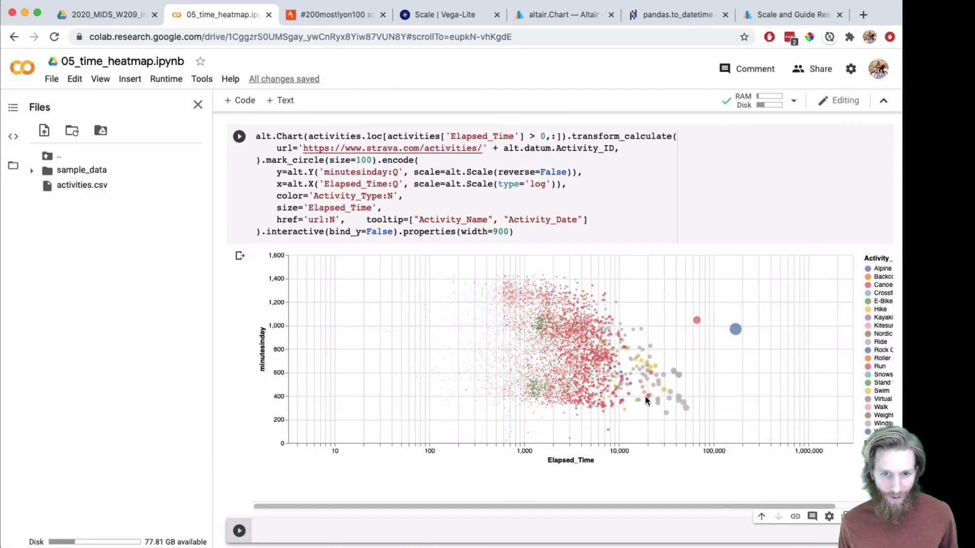
pyautogui.moveTo(637, 402)
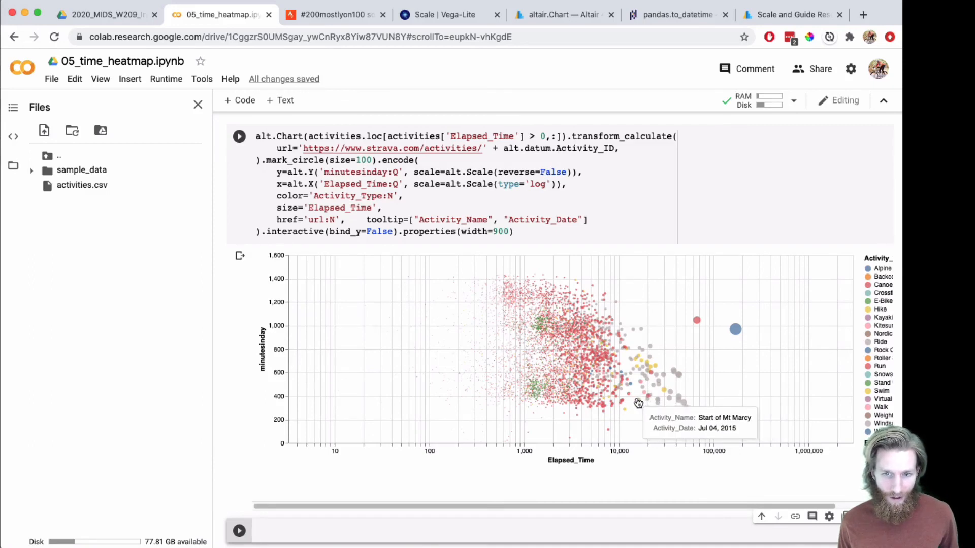
pyautogui.moveTo(674, 391)
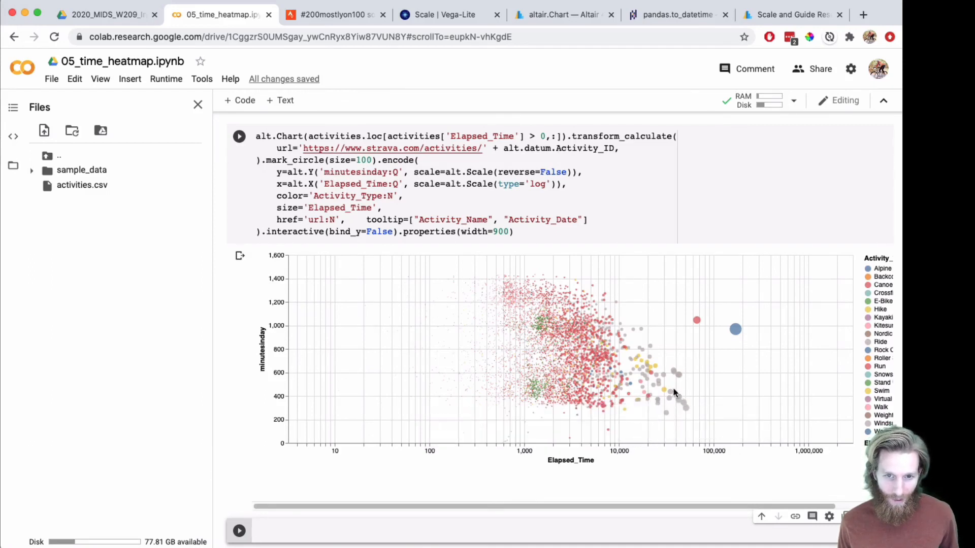
pyautogui.moveTo(665, 391)
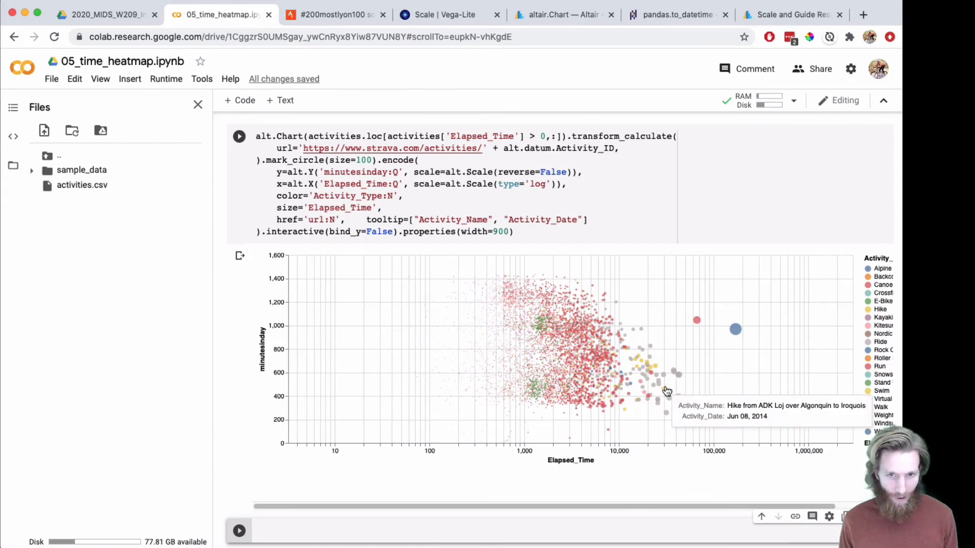
# Follow a scatter point's link to the ADK Loj–Algonquin–Iroquois hike on Strava and scroll down.
pyautogui.click(697, 320)
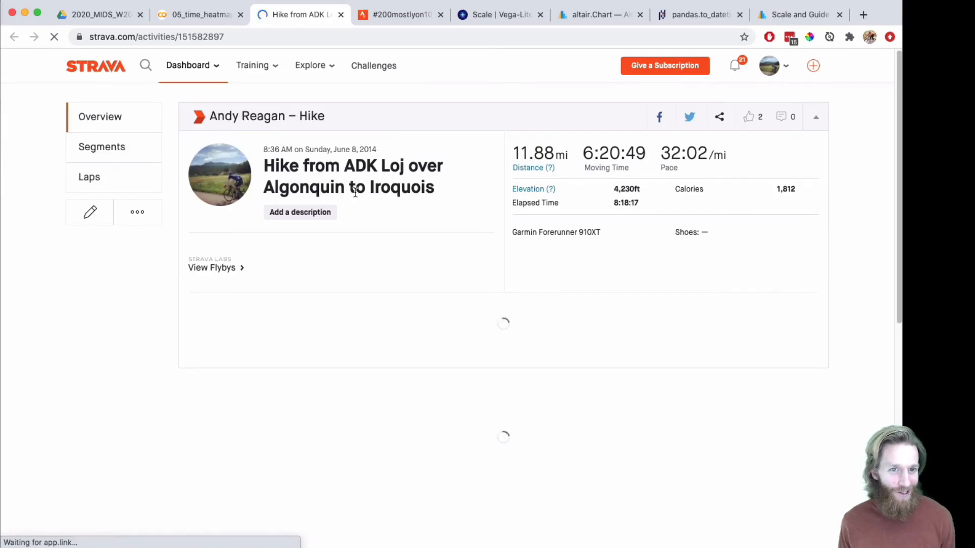
pyautogui.scroll(-3)
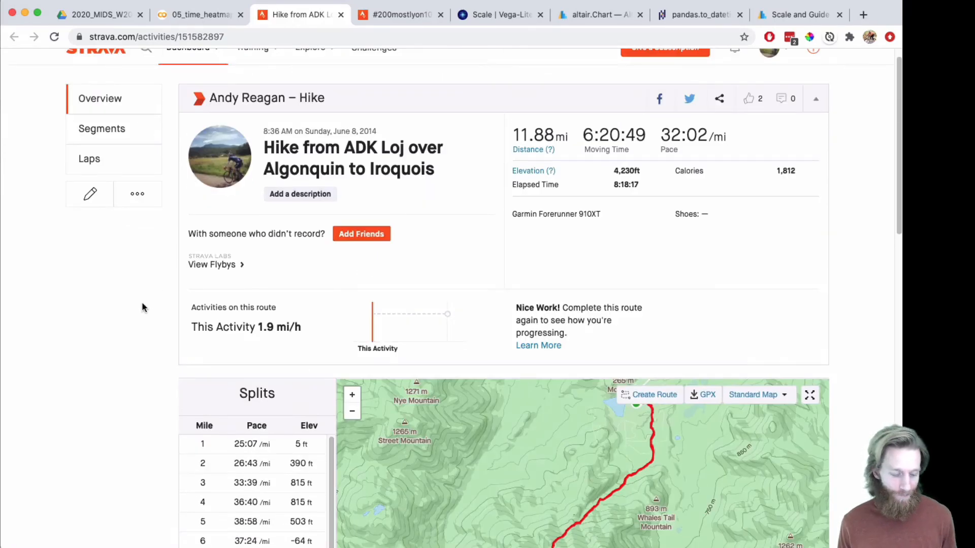
pyautogui.moveTo(299, 194)
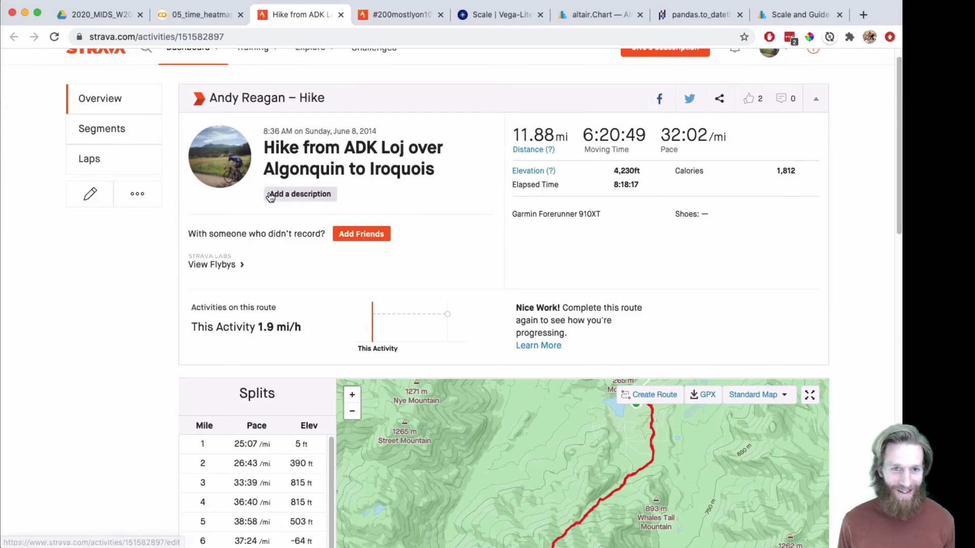